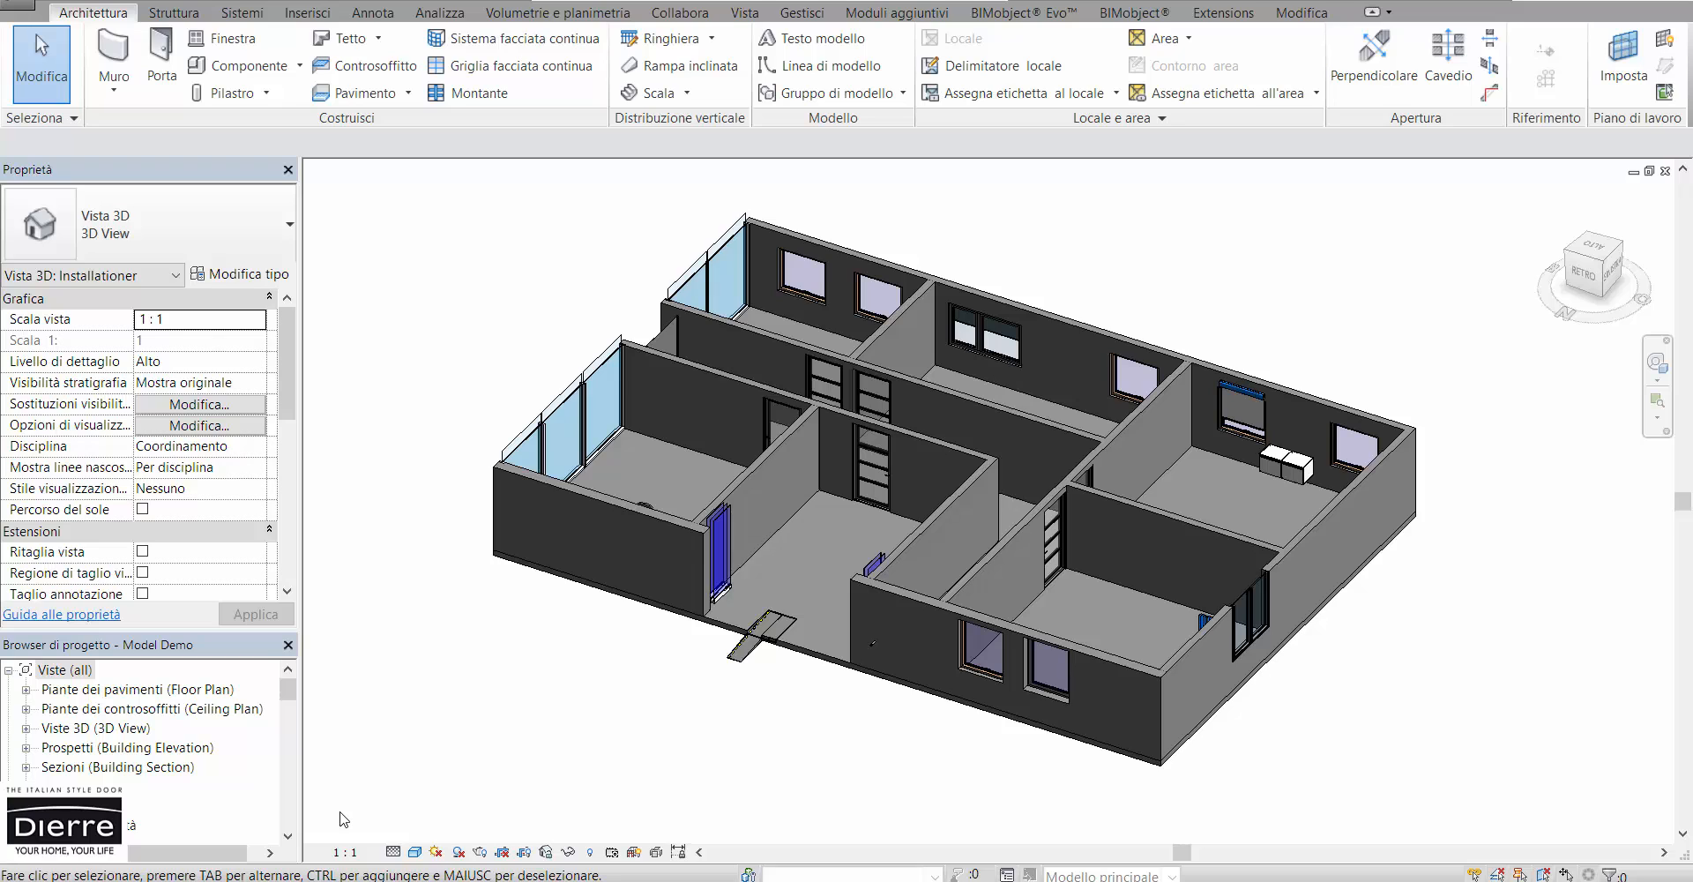
mouse_move(848, 543)
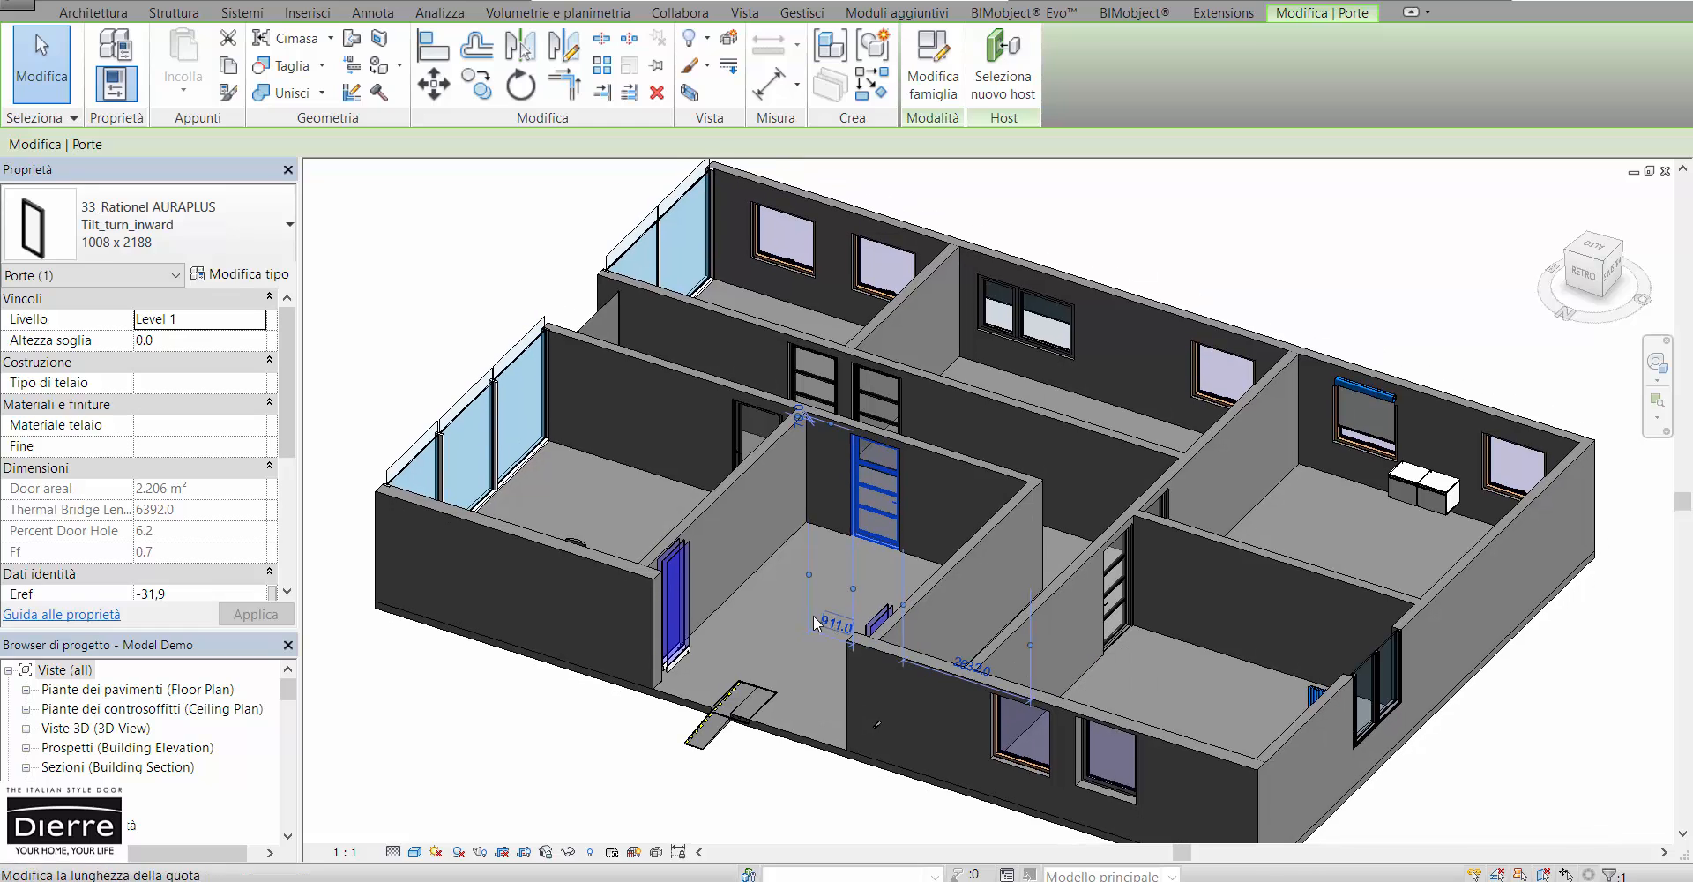
mouse_move(311, 247)
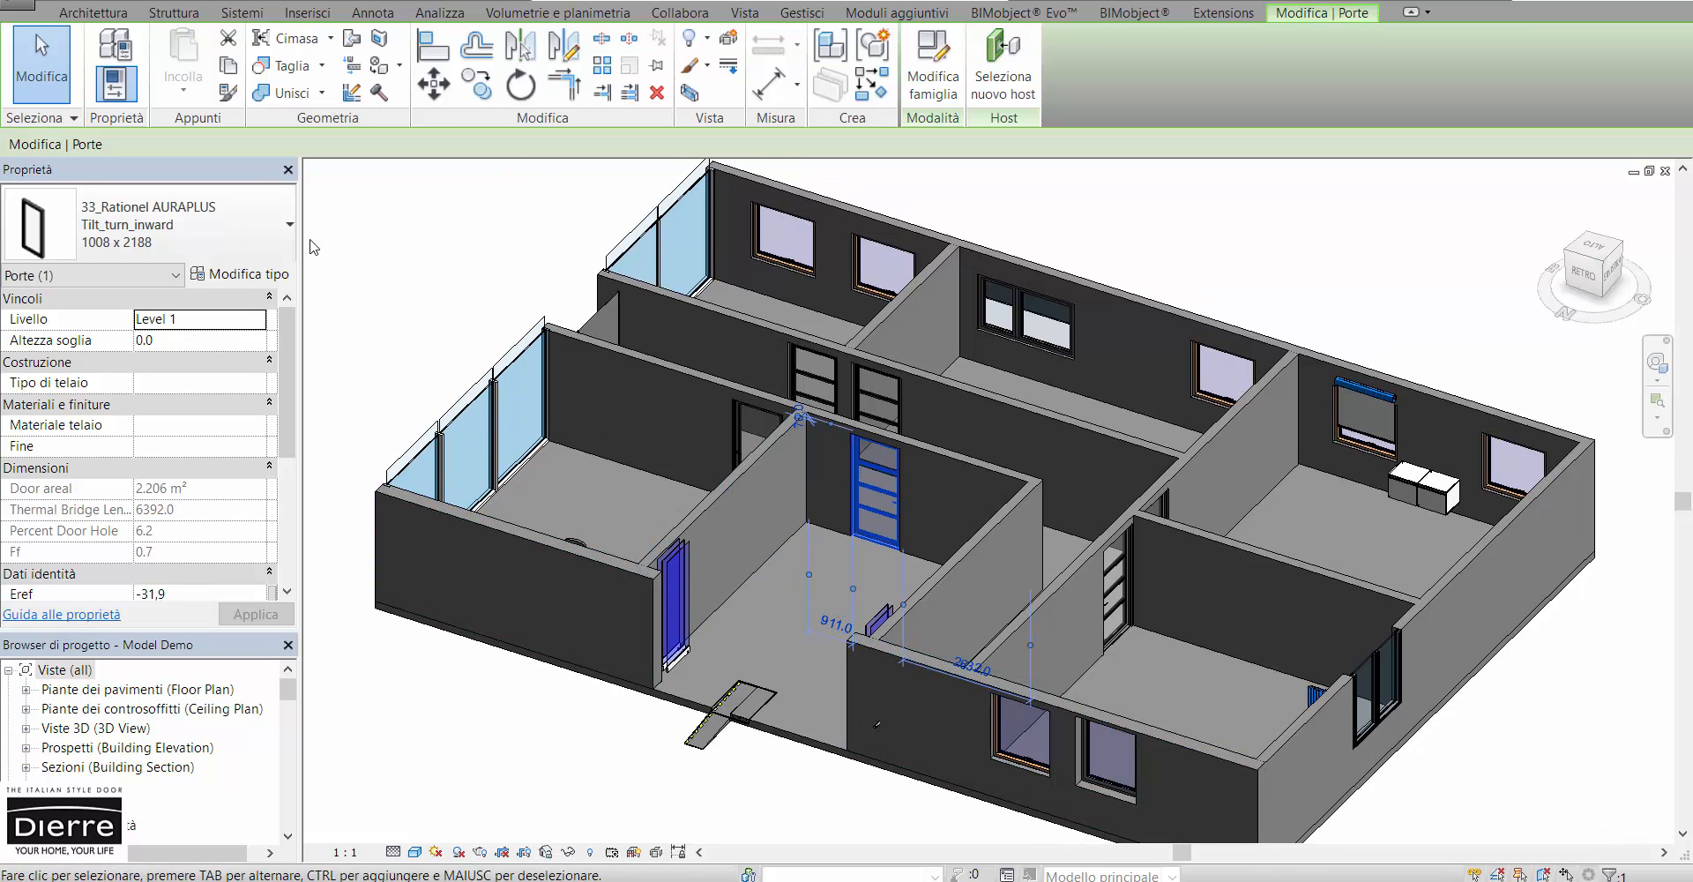
Step: Check the type list of the 33_Rationel AURAPLUS Tilt_turn_inward 1008 x 2188 door without changing it
click(286, 224)
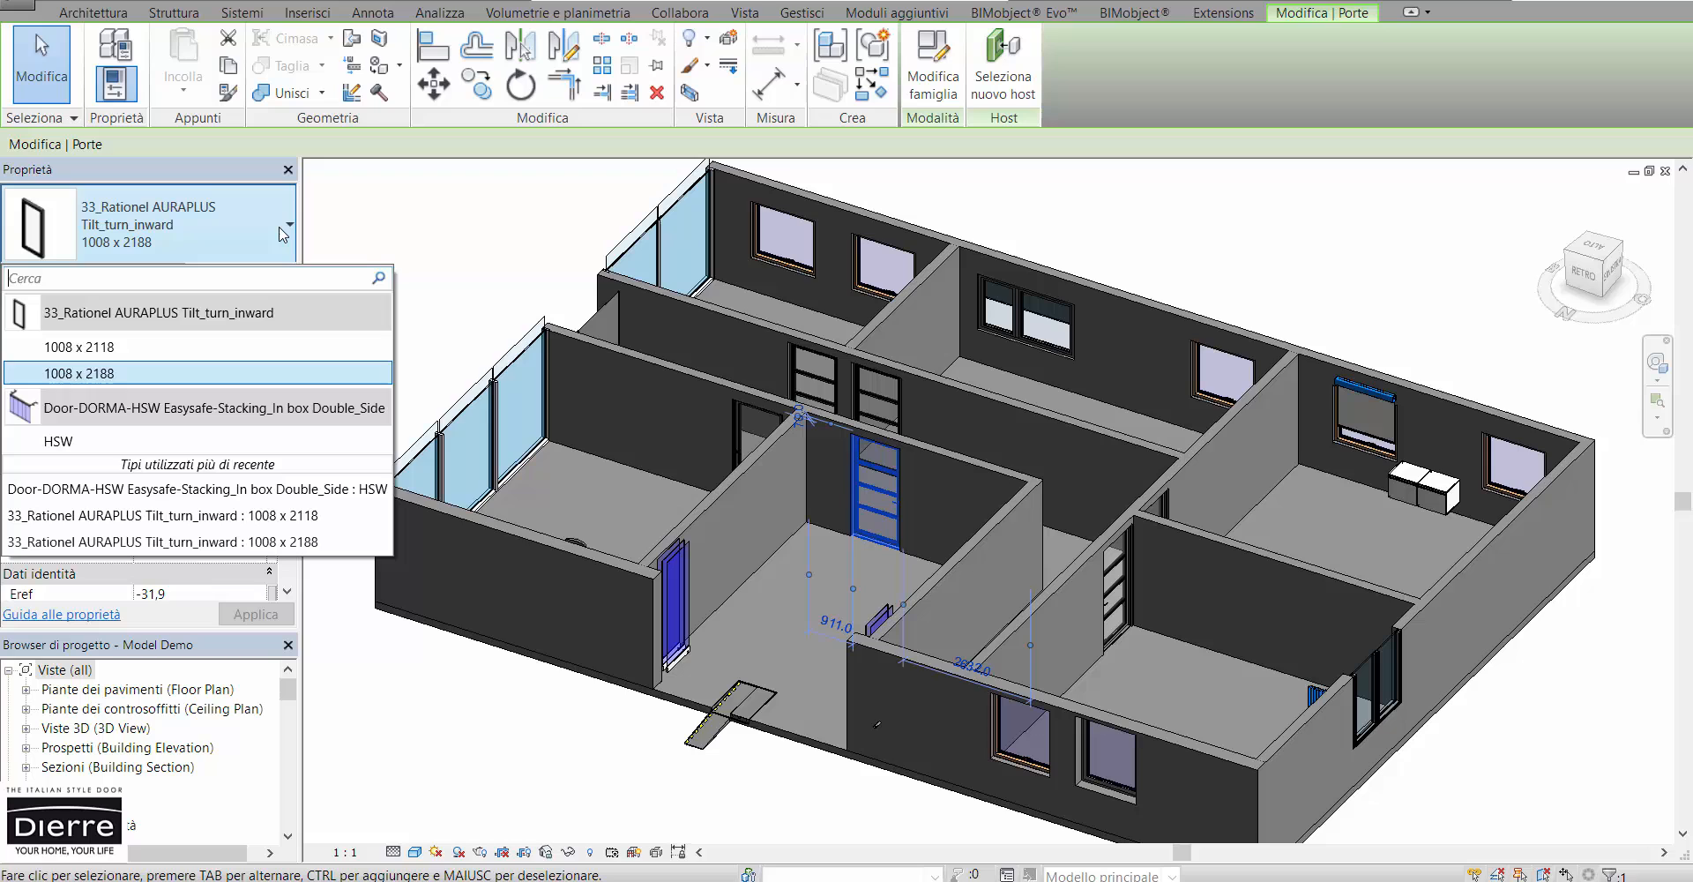
click(74, 372)
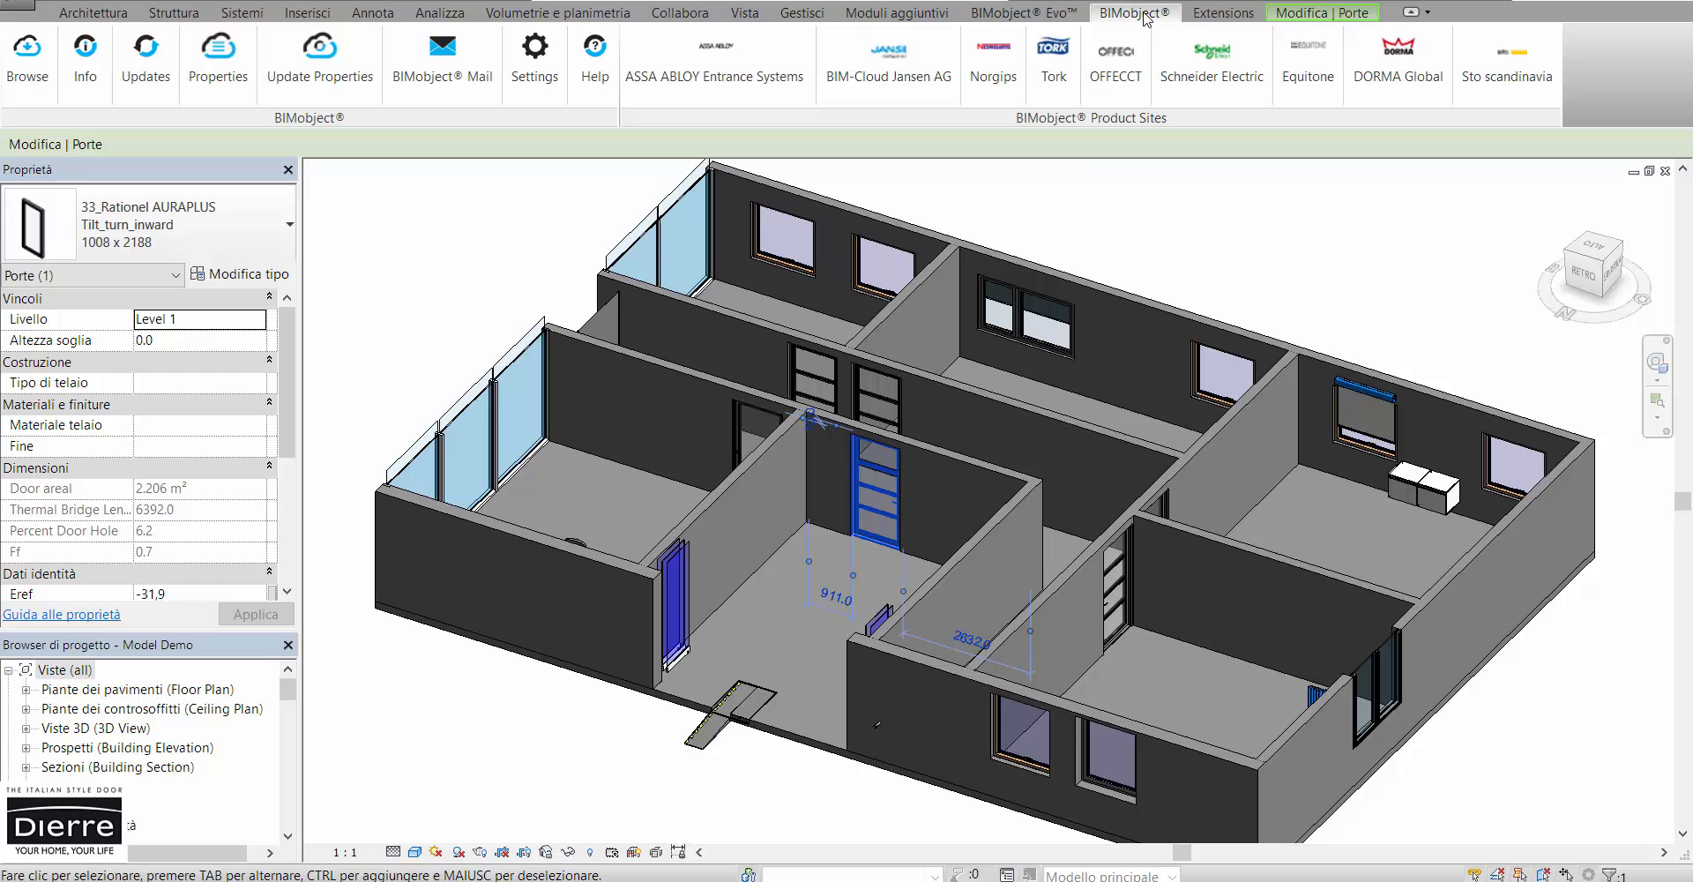
mouse_move(474, 187)
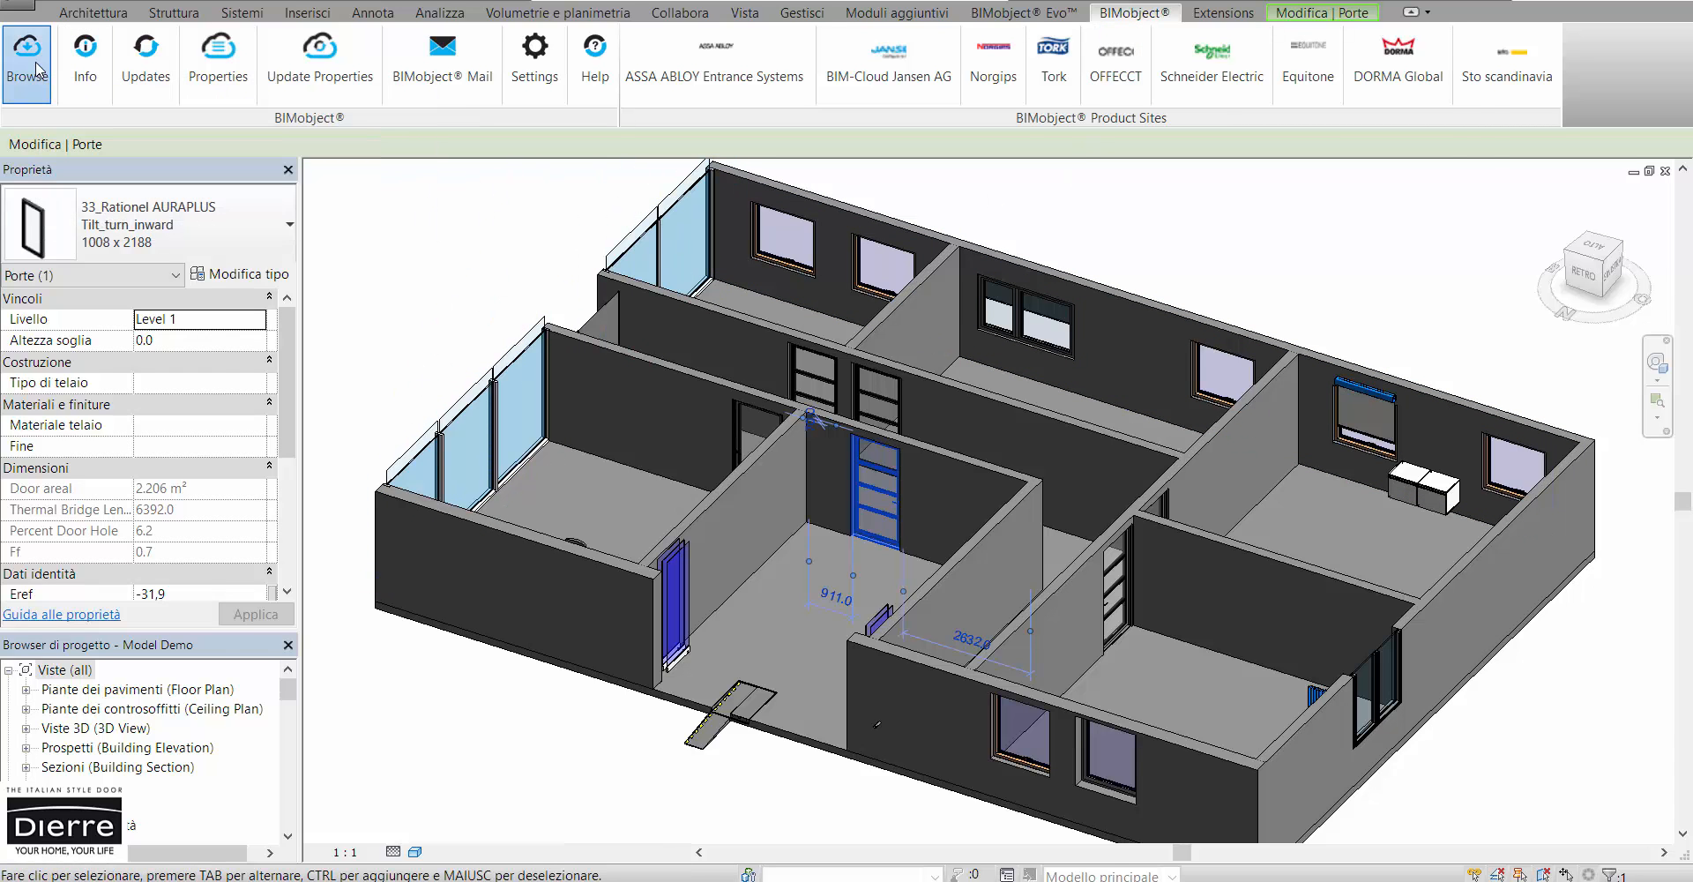
Step: Search the BIMobject catalogue for Dierre and reach the NEW IDRA EI2 60 product page
click(27, 62)
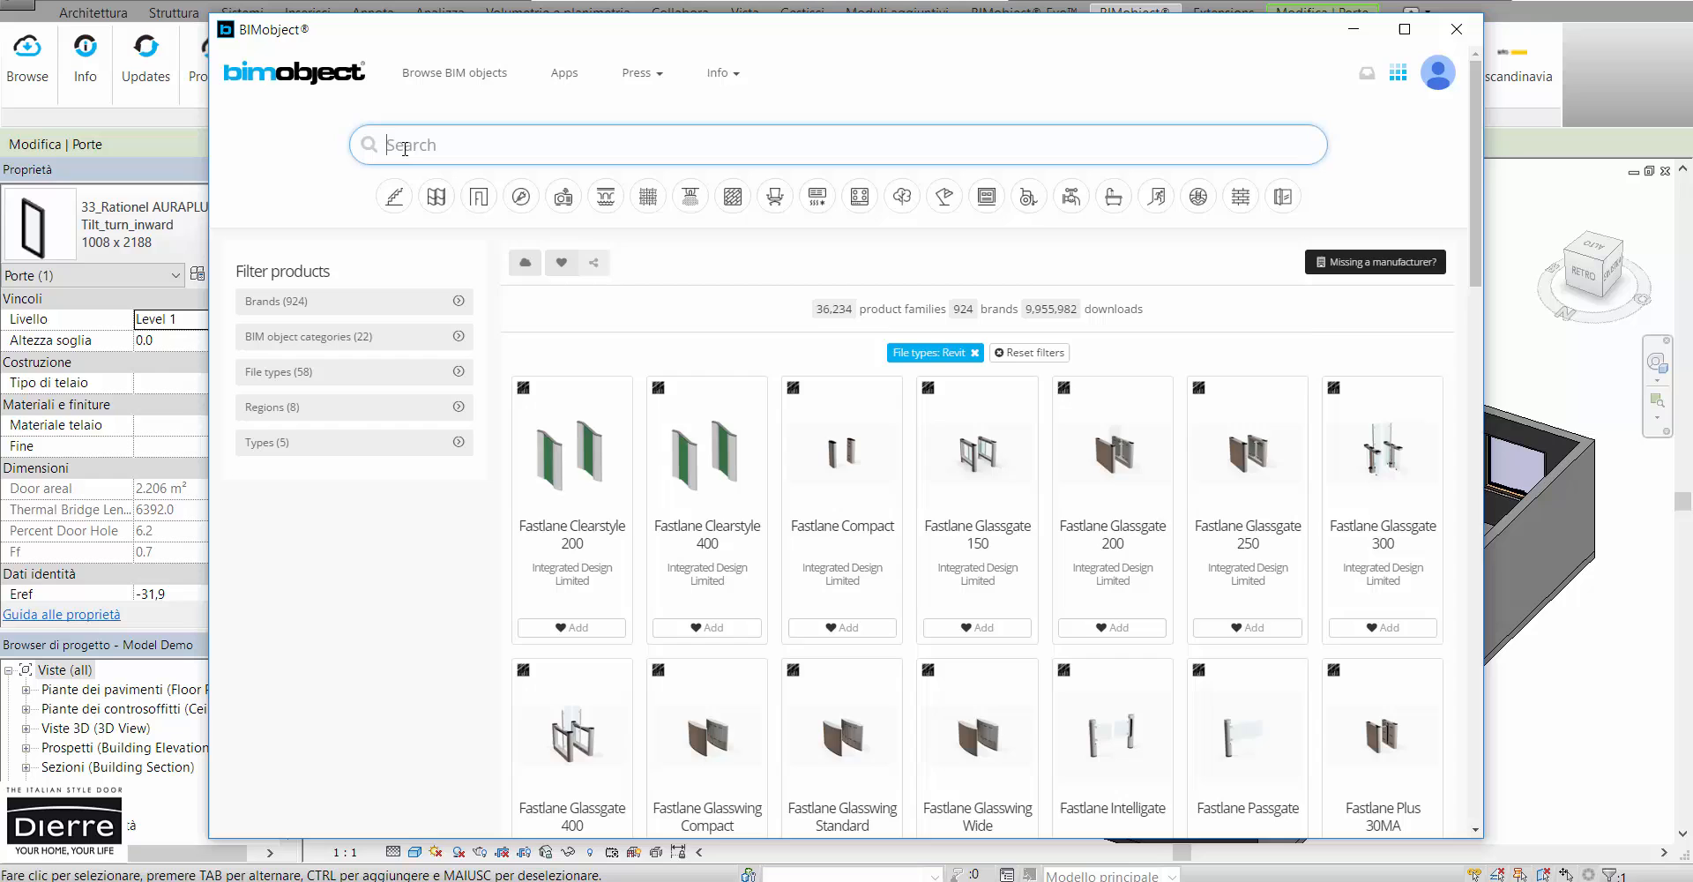
text(Dierre)
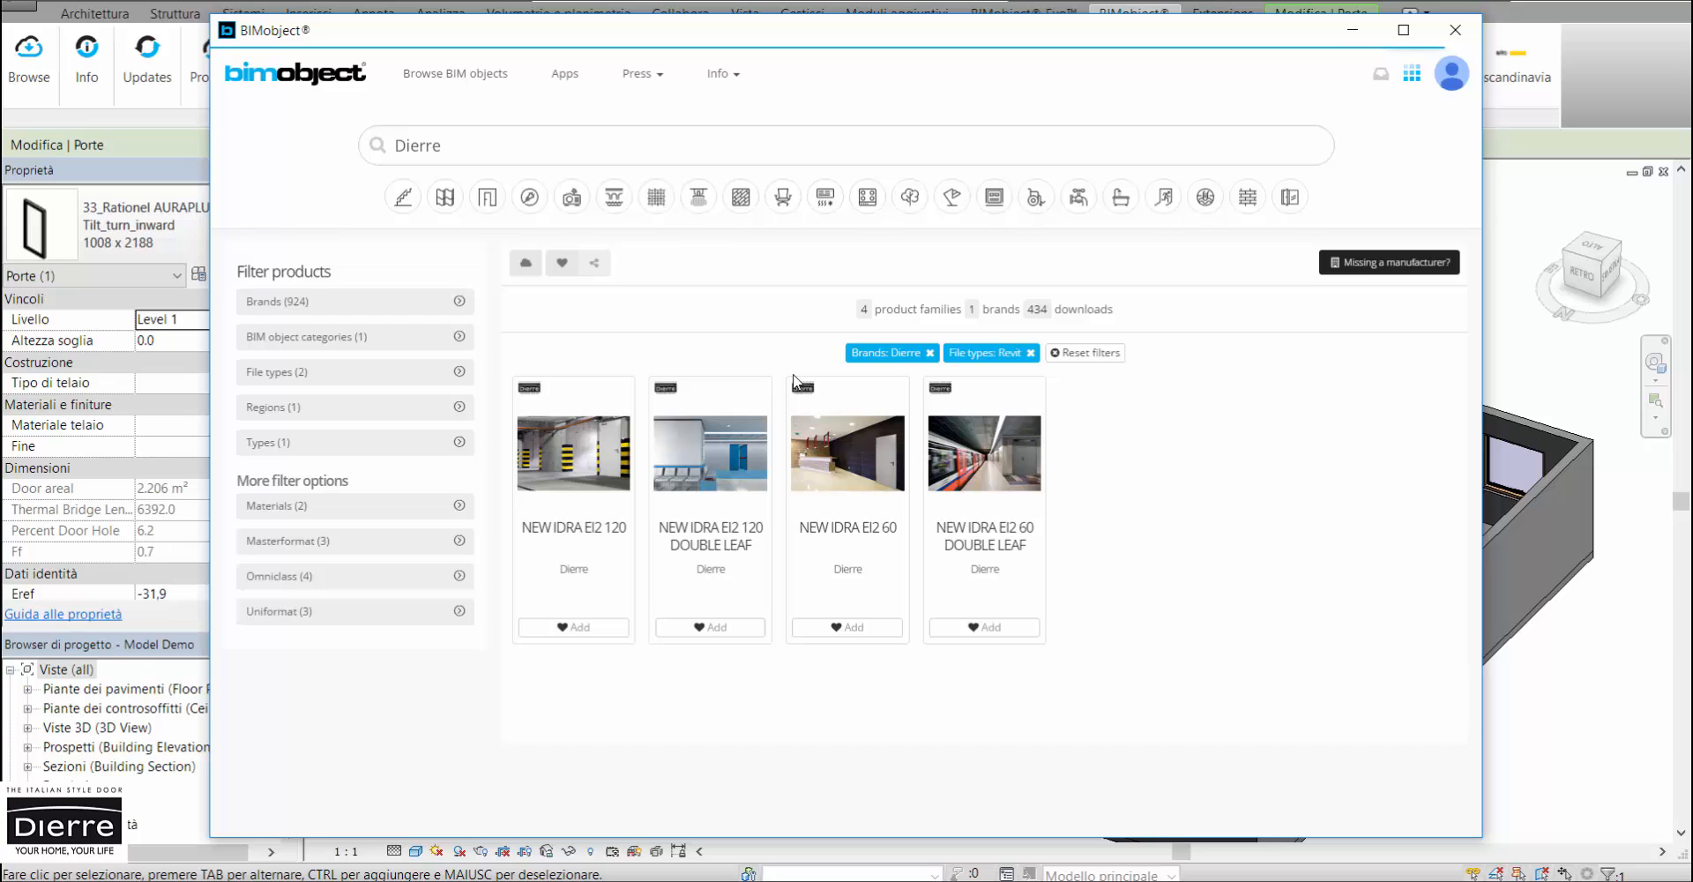
click(846, 438)
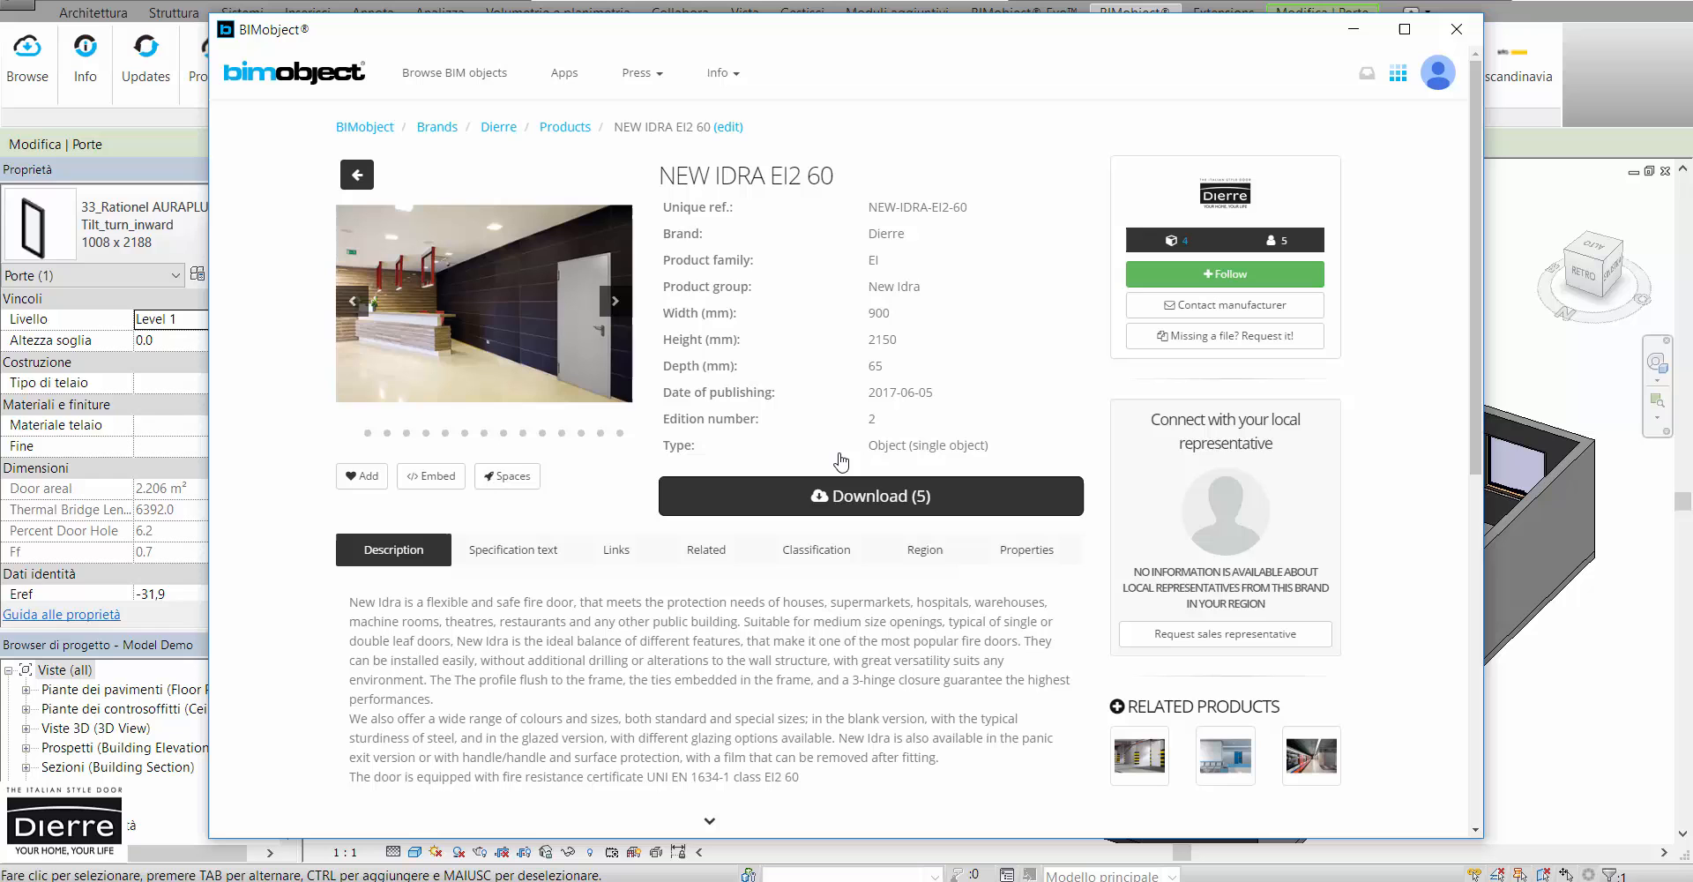
Step: Review the door's photos, specification, related data, classification codes and technical properties
click(614, 300)
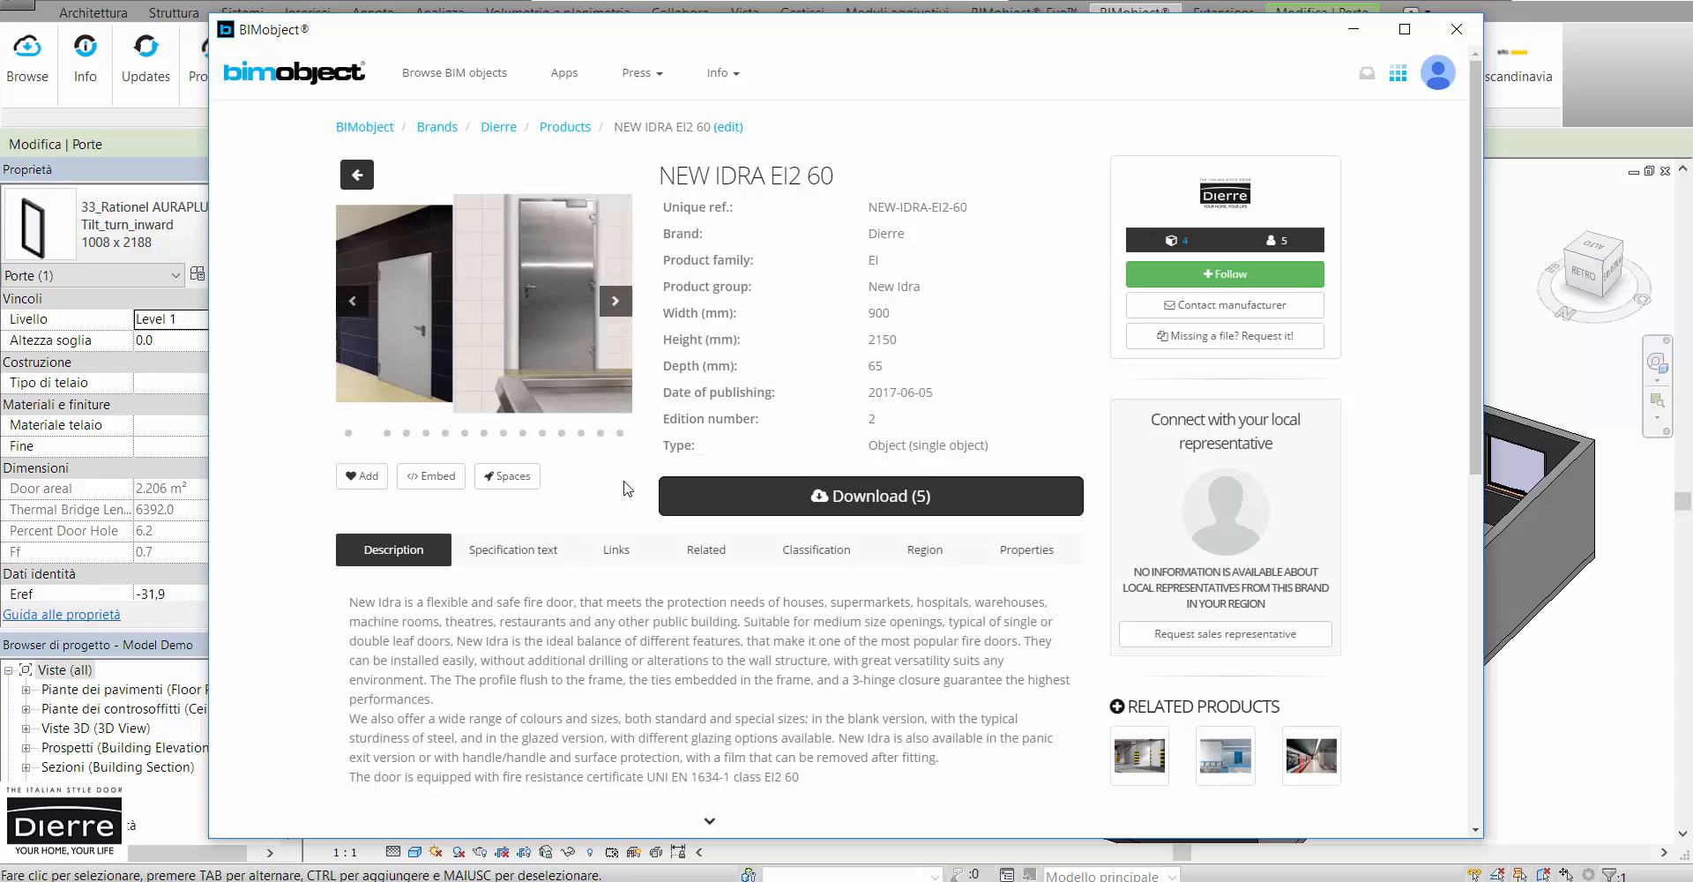
click(511, 550)
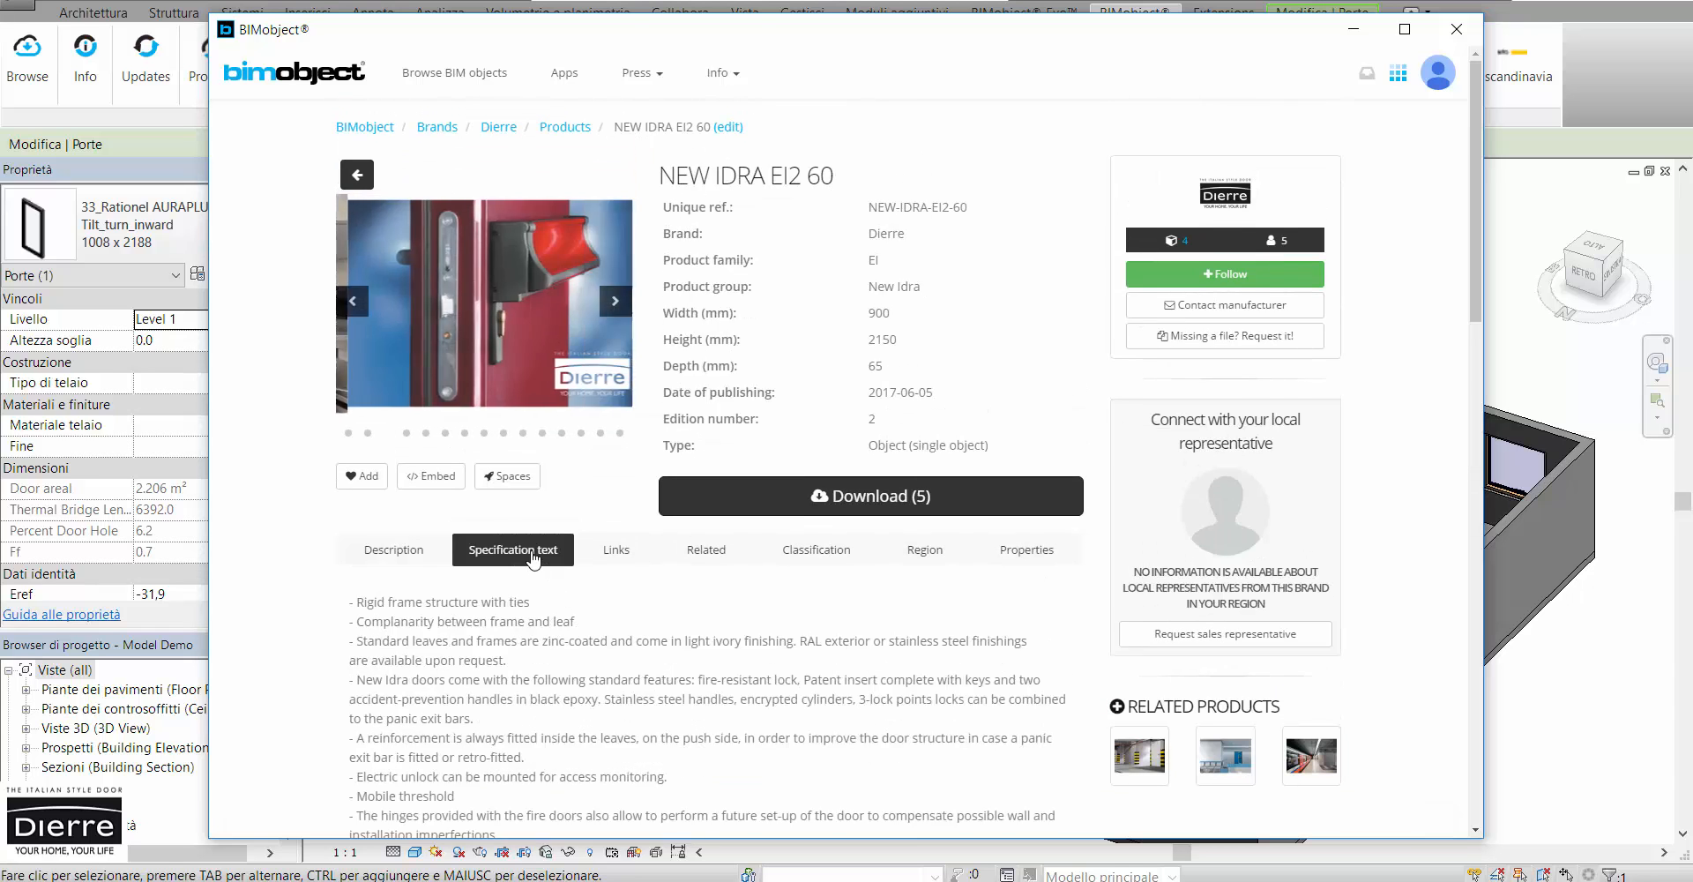
scroll(down, 3)
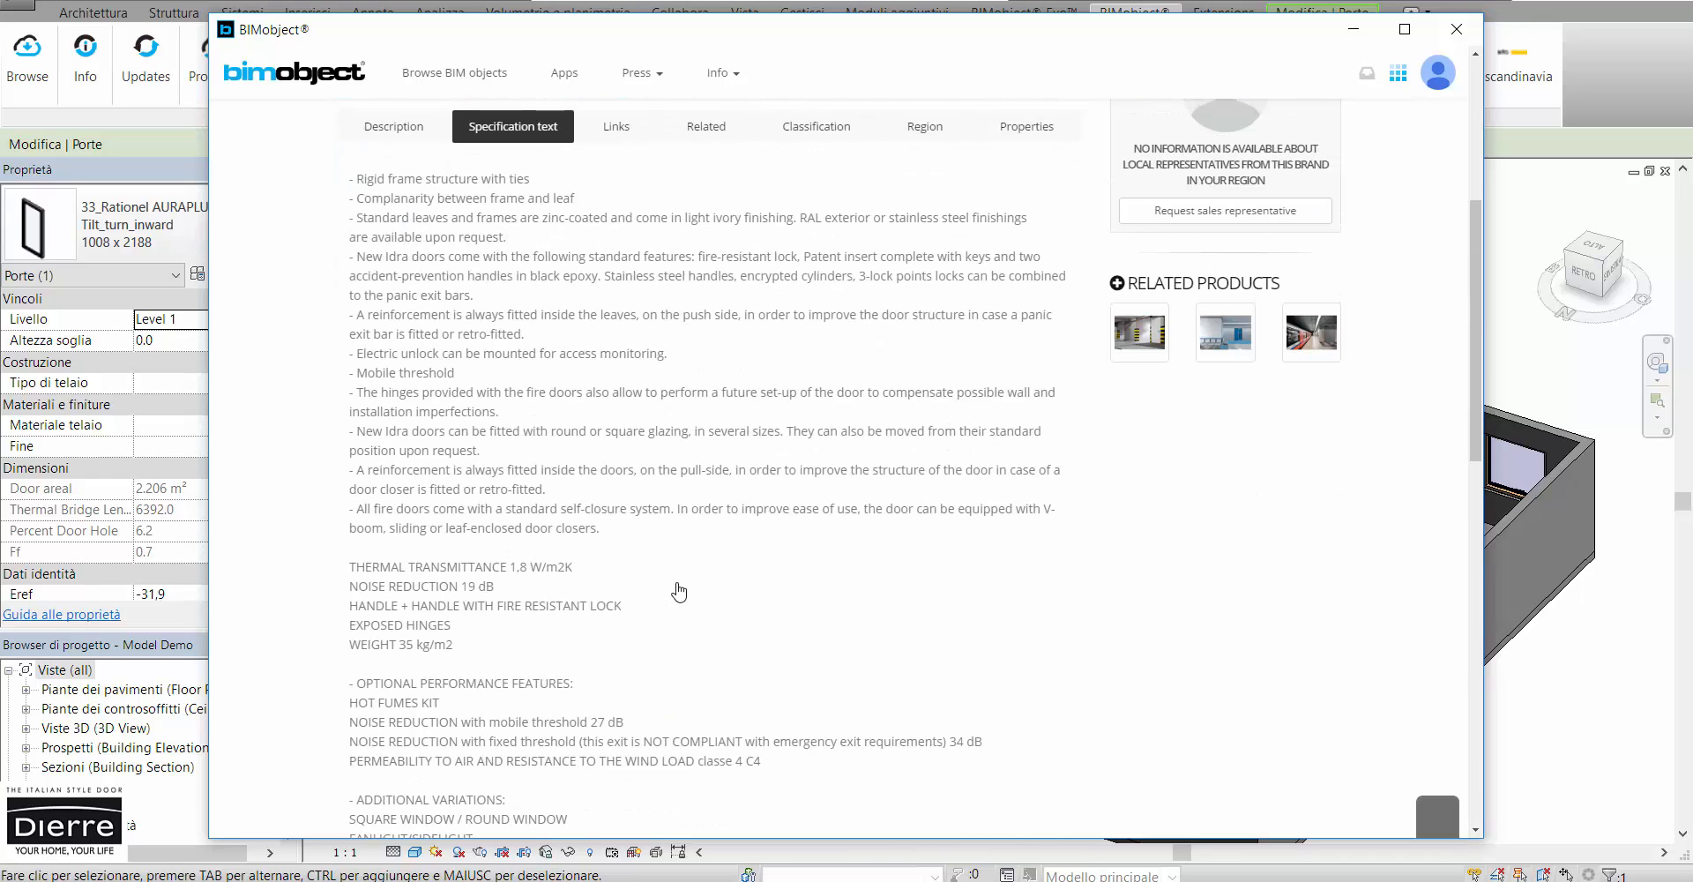
click(705, 127)
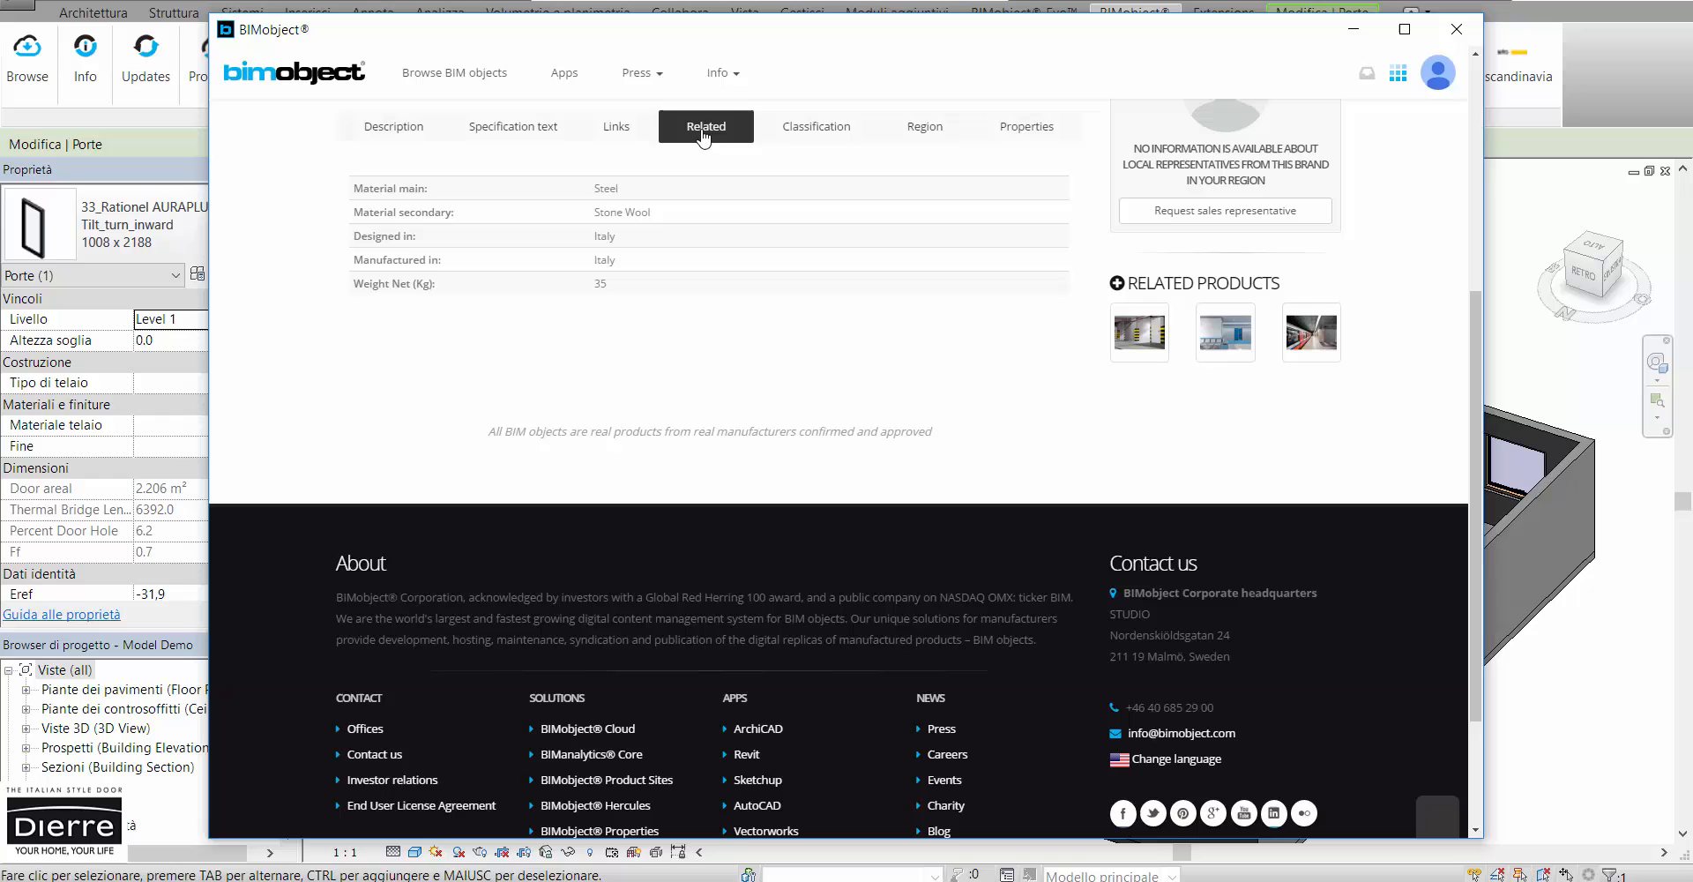
click(815, 127)
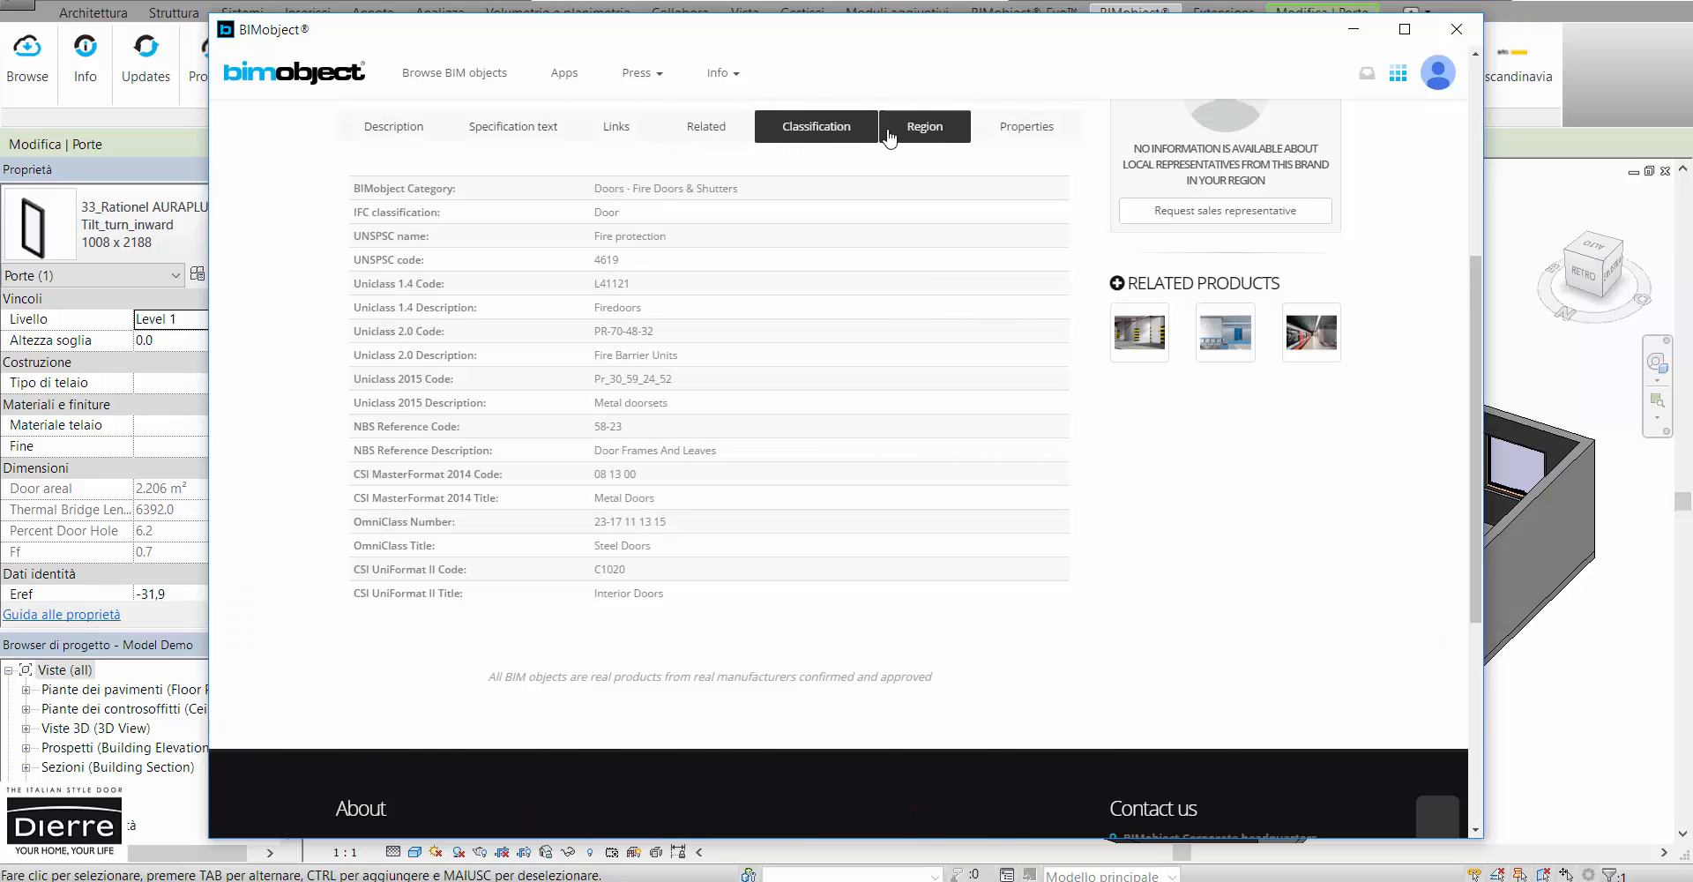
click(1025, 127)
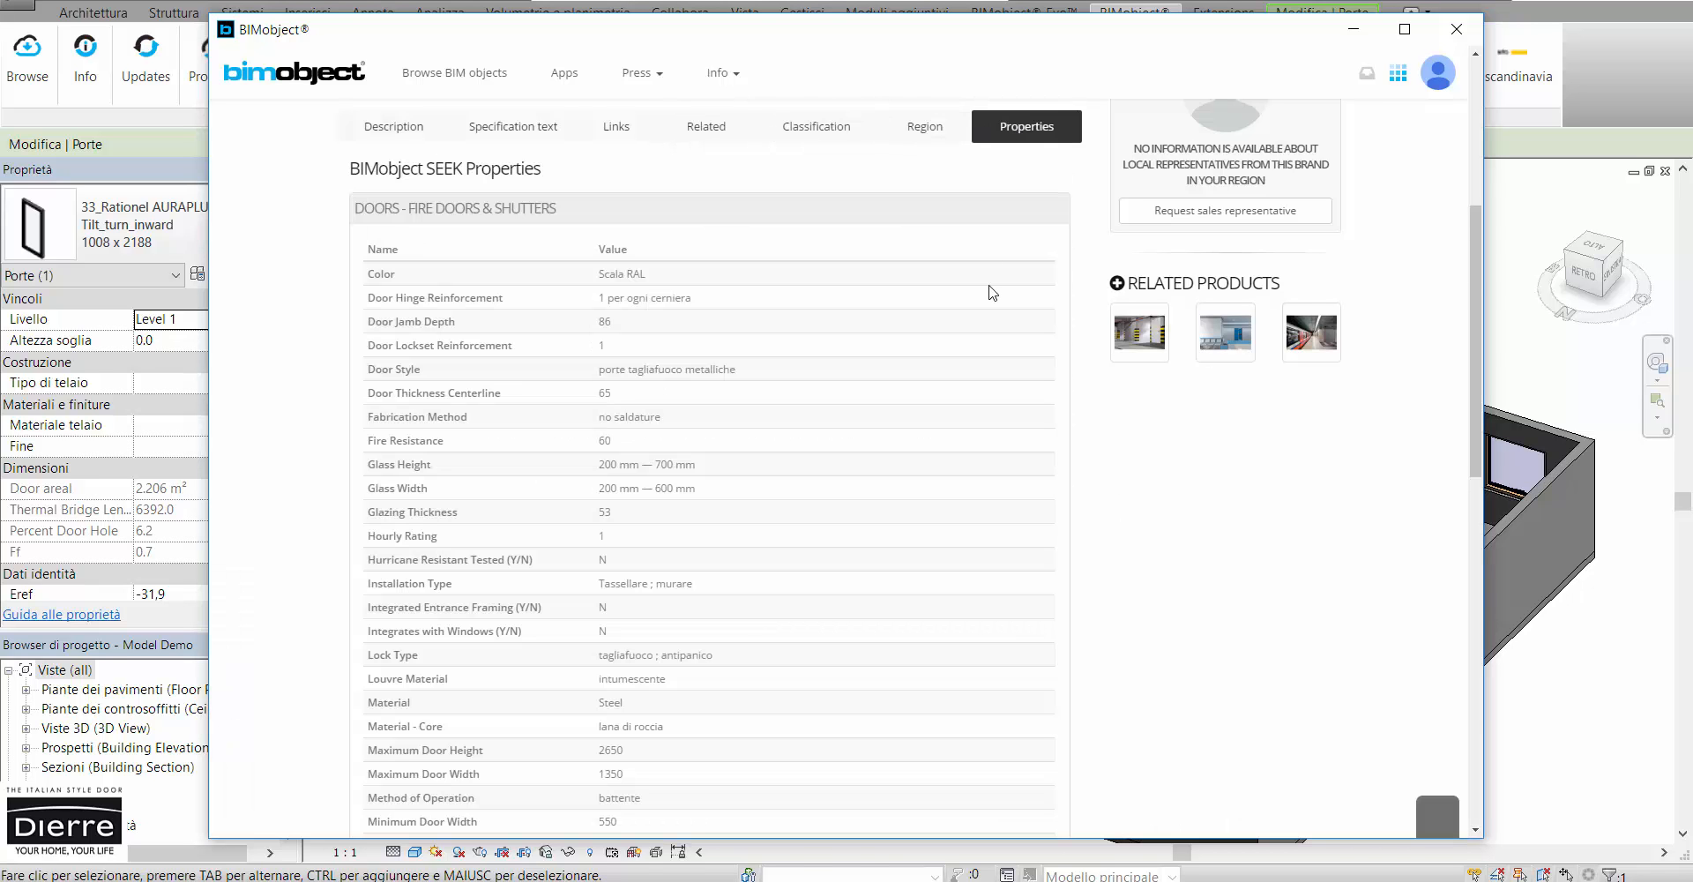
scroll(down, 3)
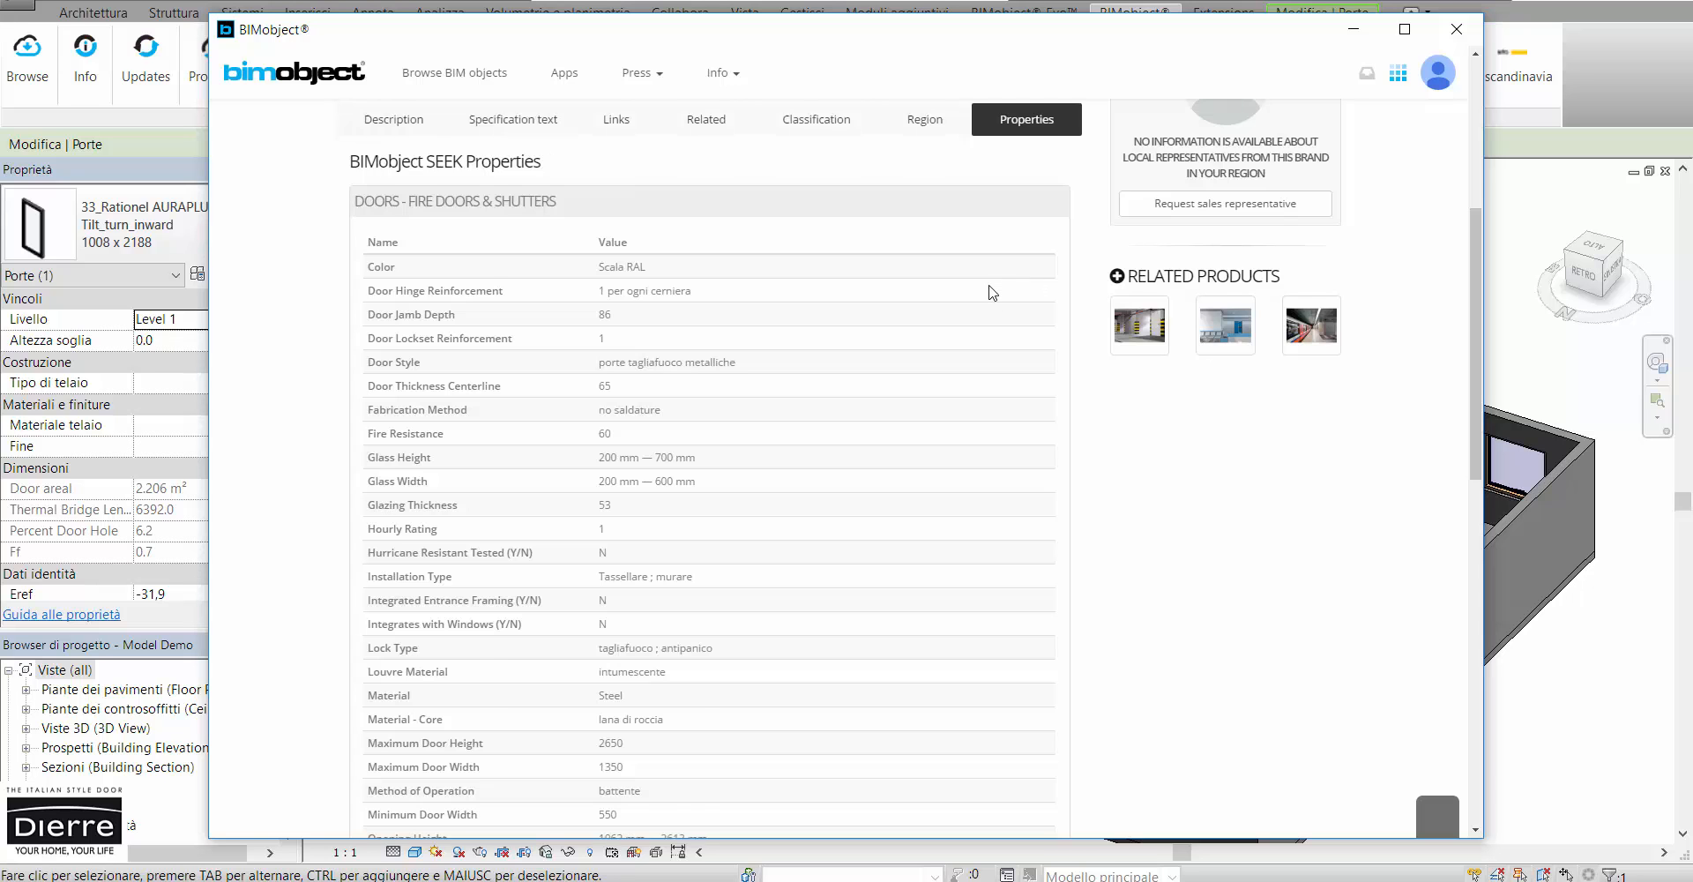
scroll(down, 3)
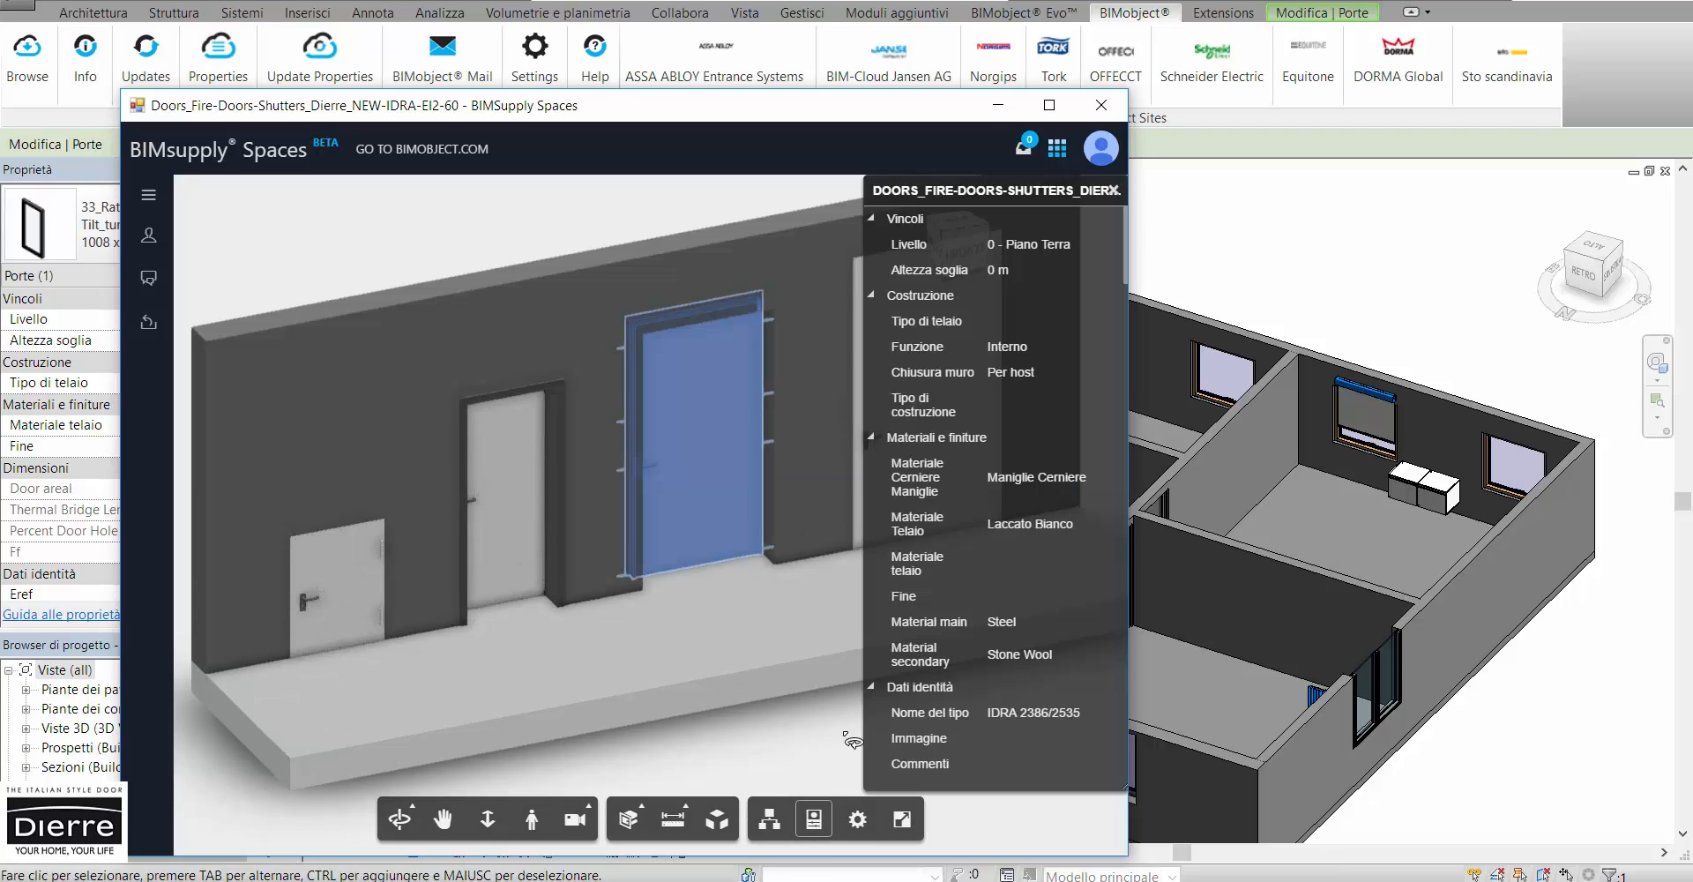
Step: Inspect the door in the Spaces viewer with a horizontal Z section plane, then close the viewer
scroll(down, 3)
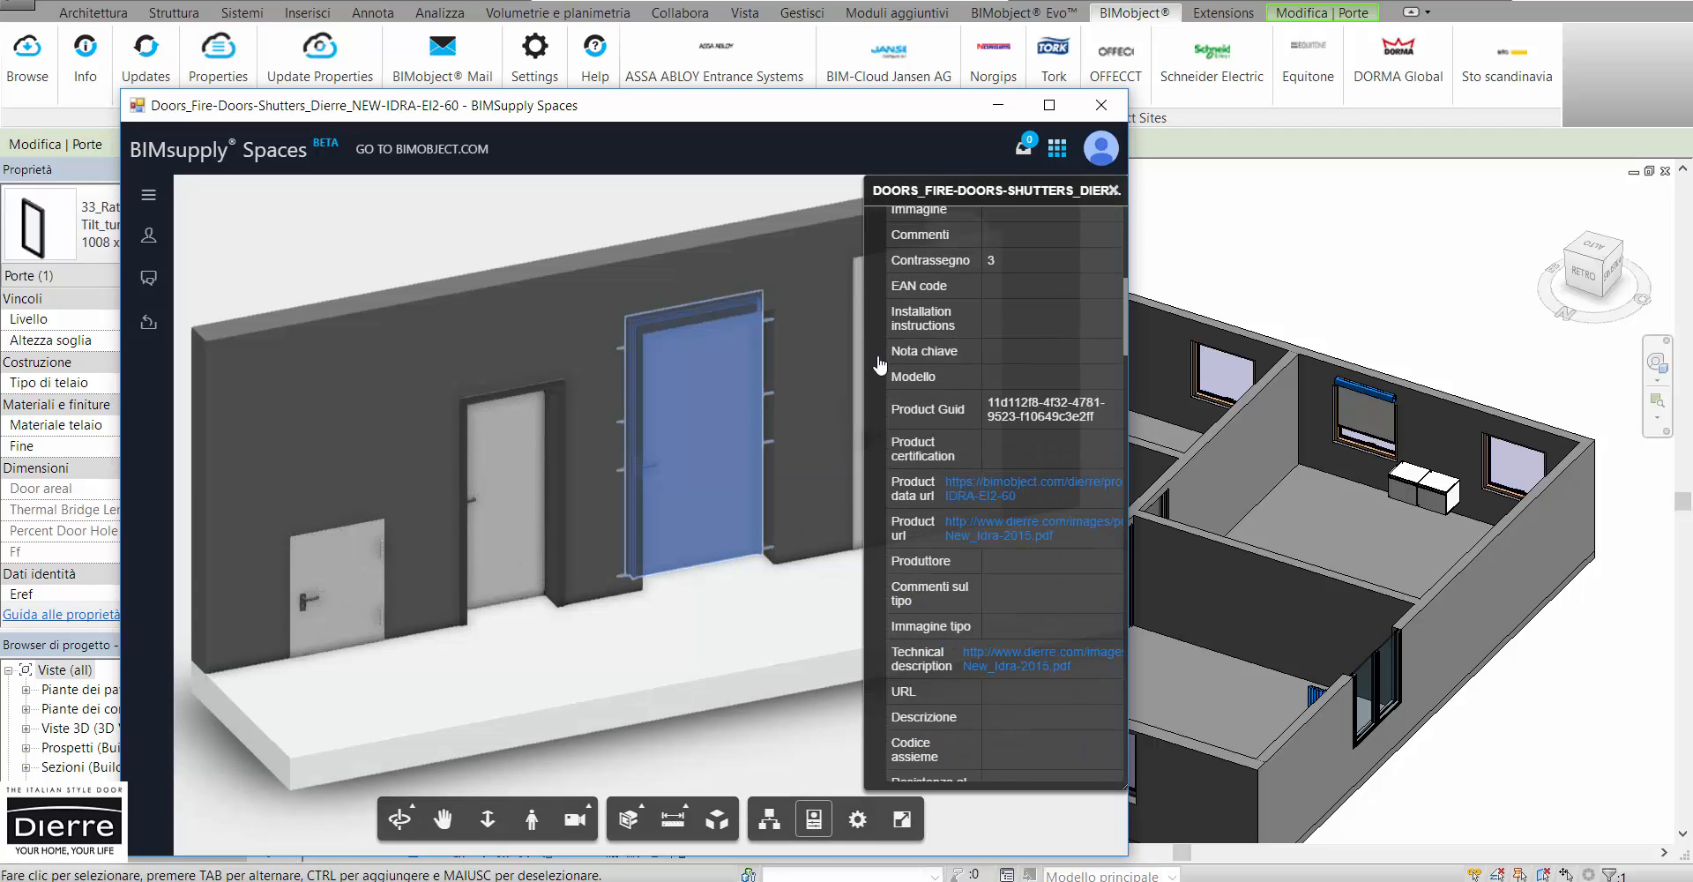
scroll(down, 3)
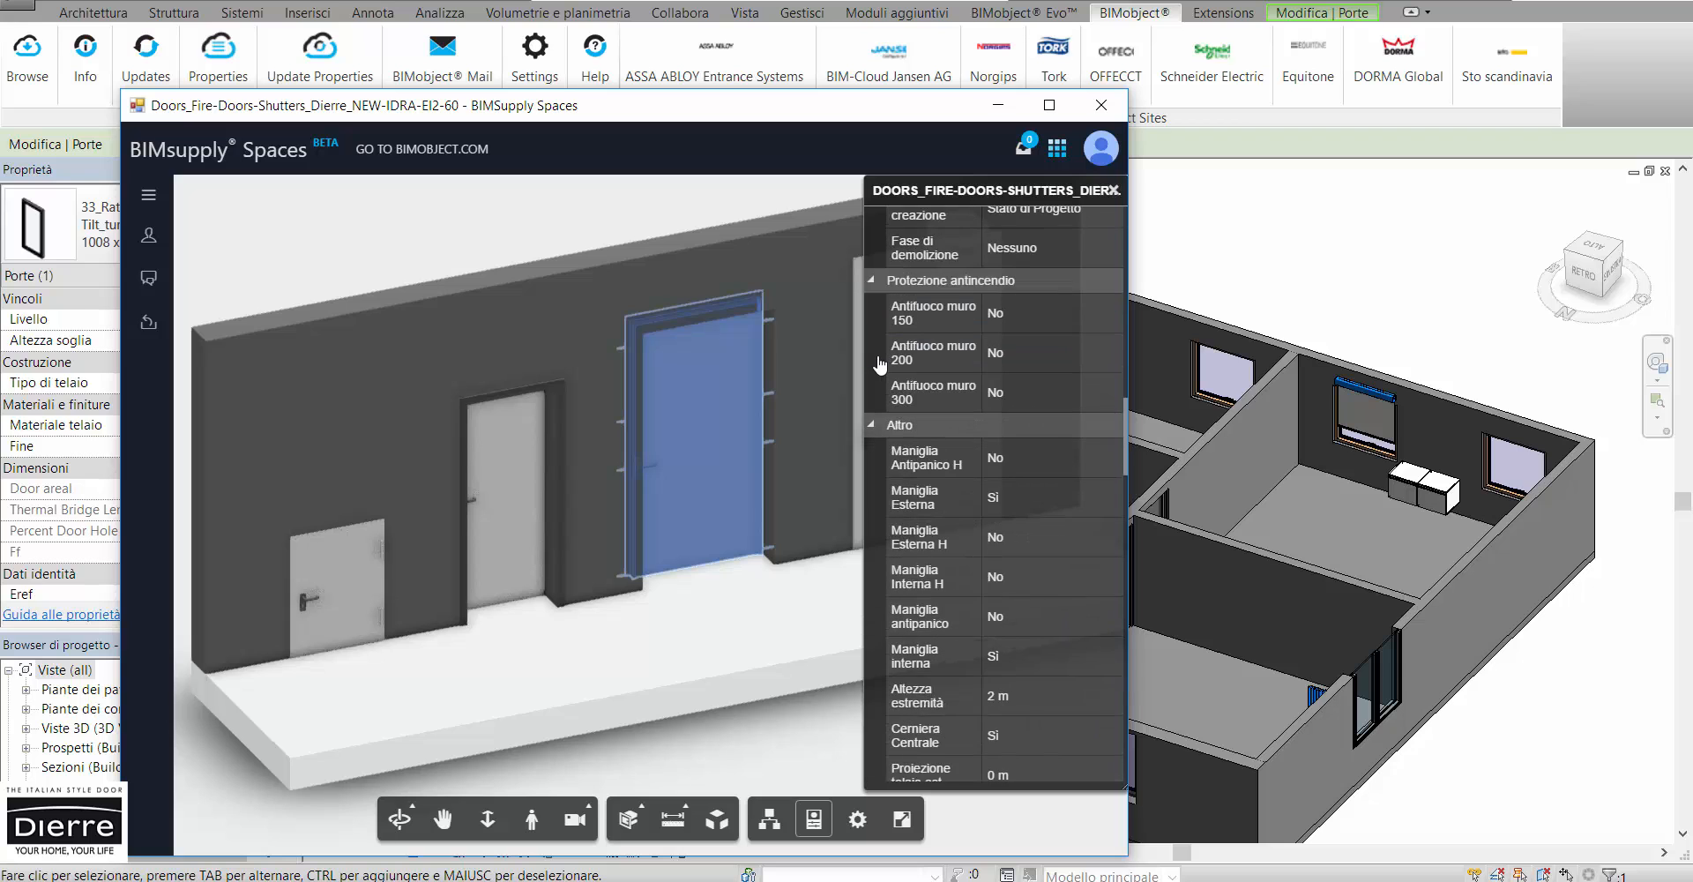
scroll(down, 3)
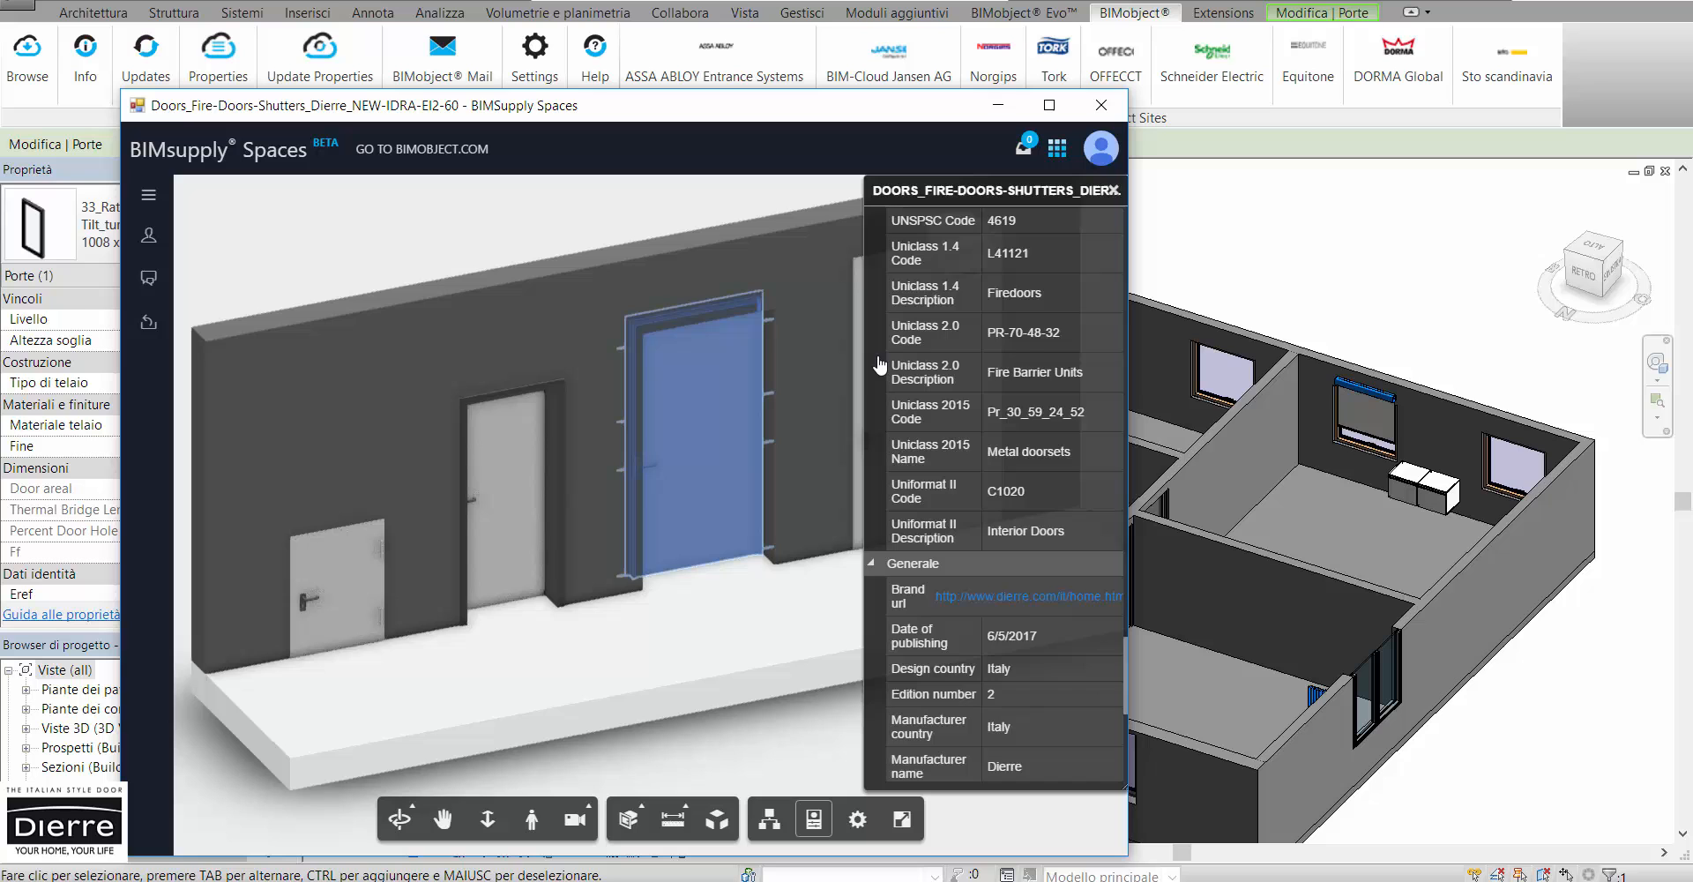
scroll(down, 3)
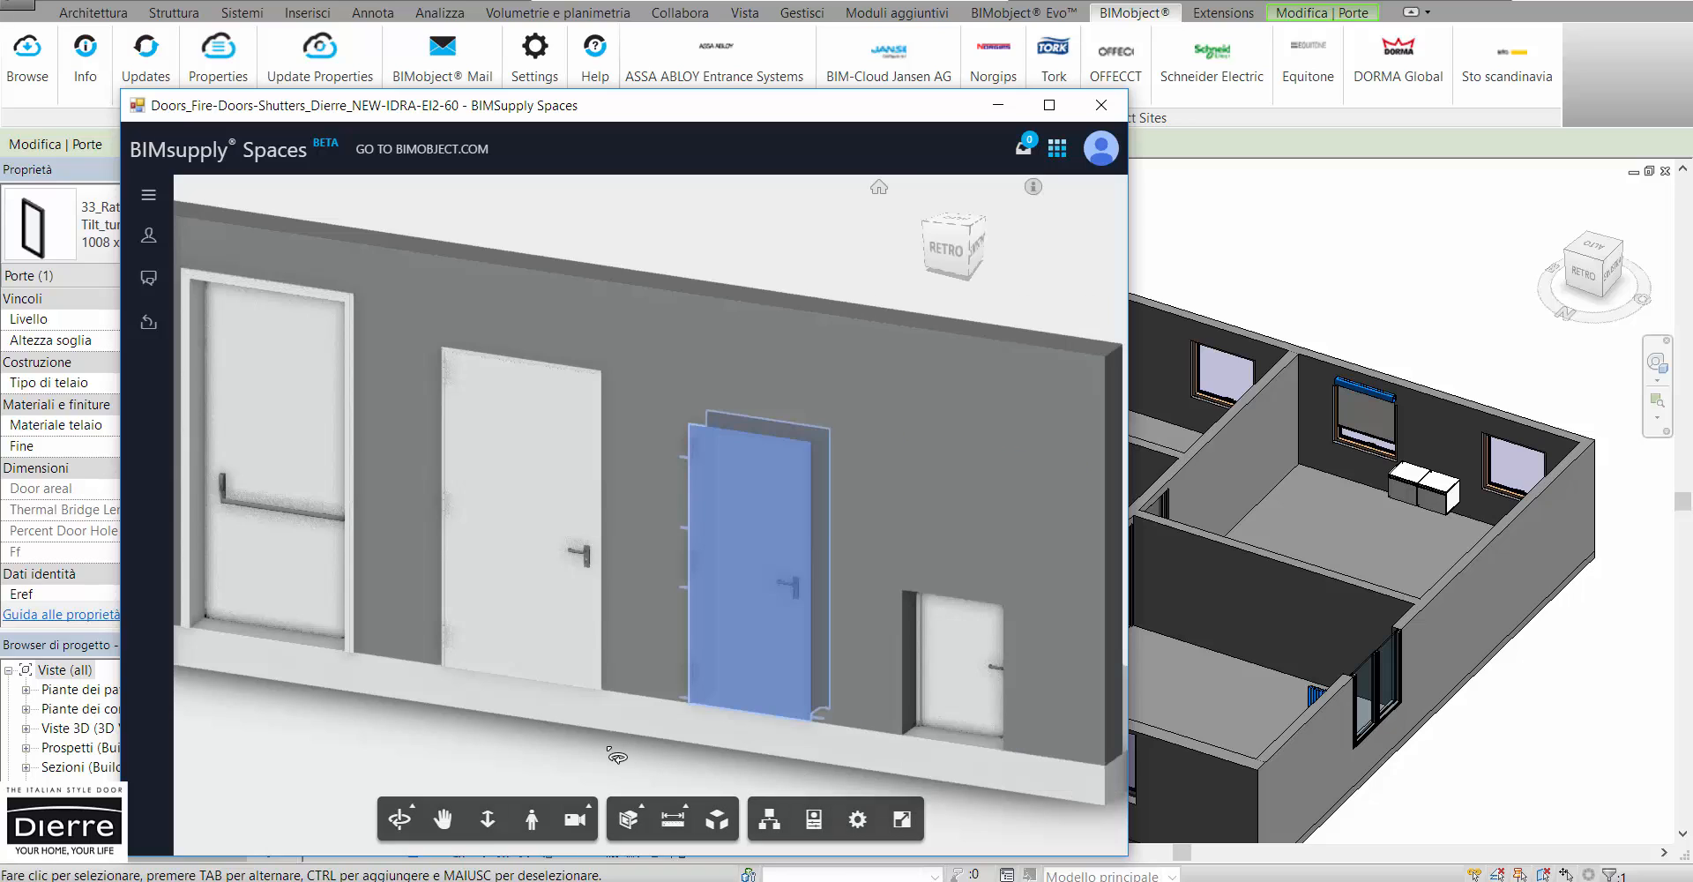
click(628, 818)
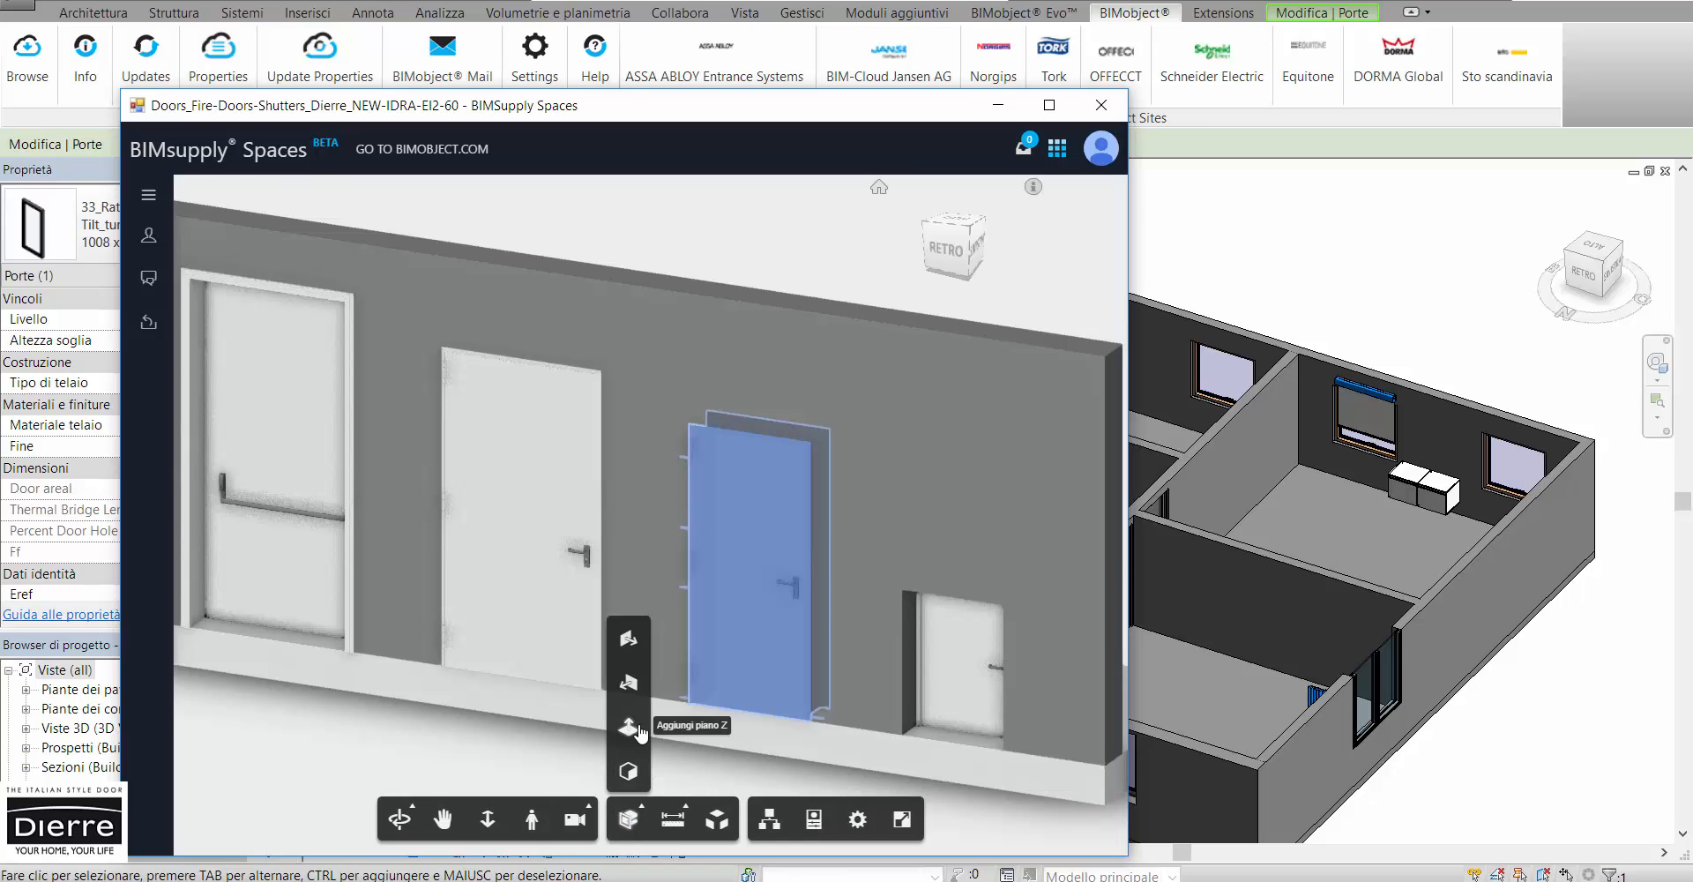
click(628, 819)
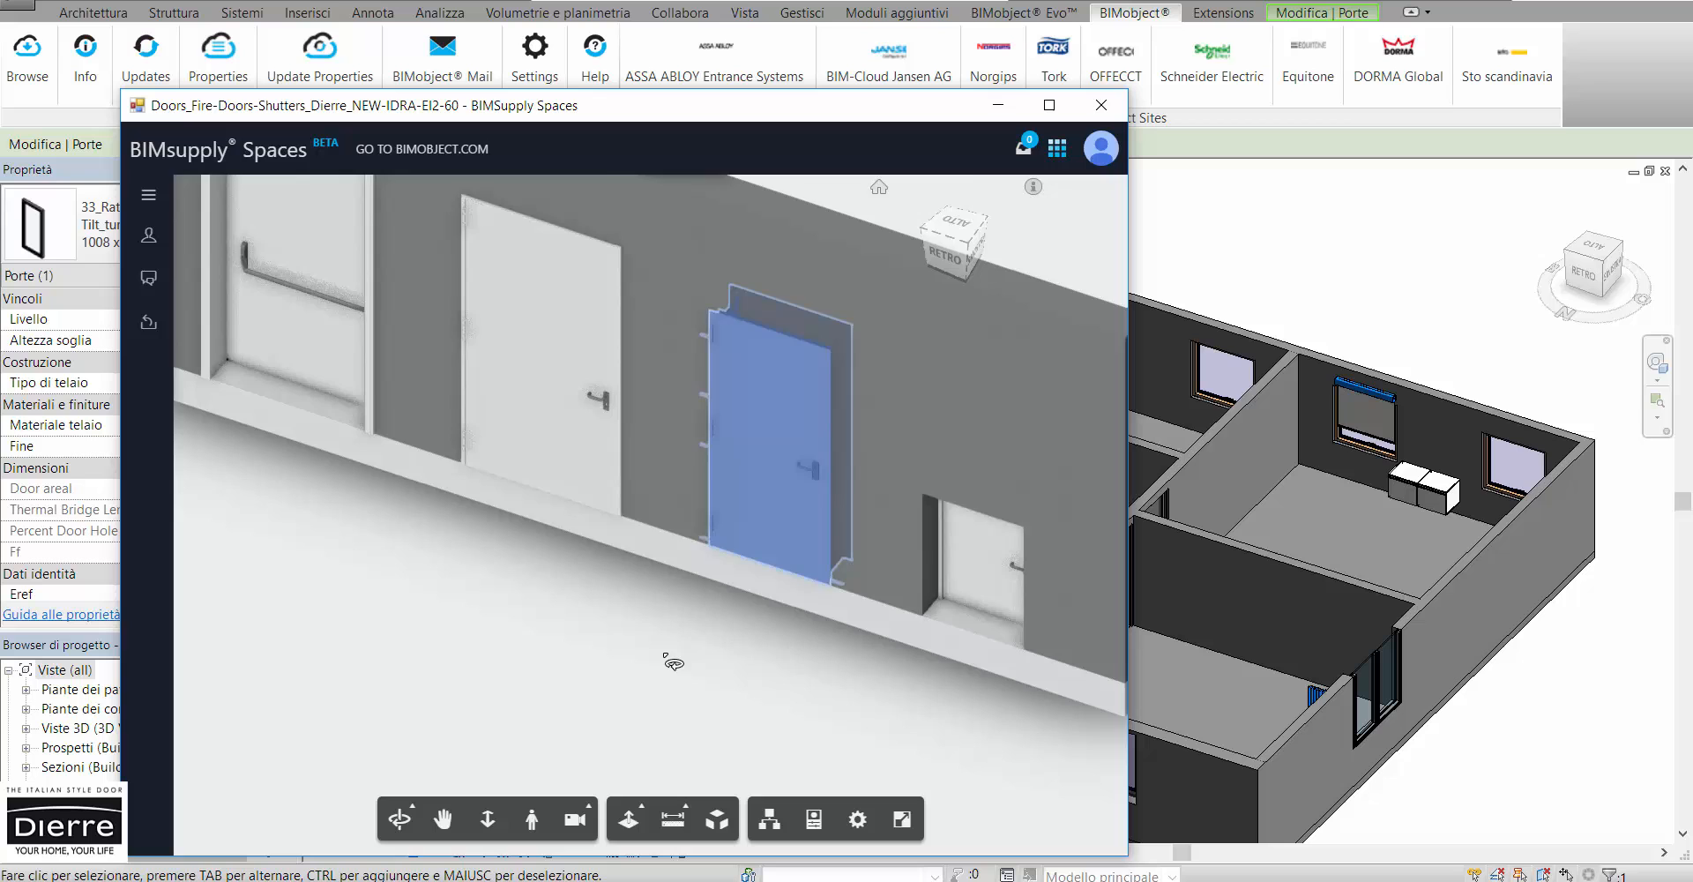
click(1101, 104)
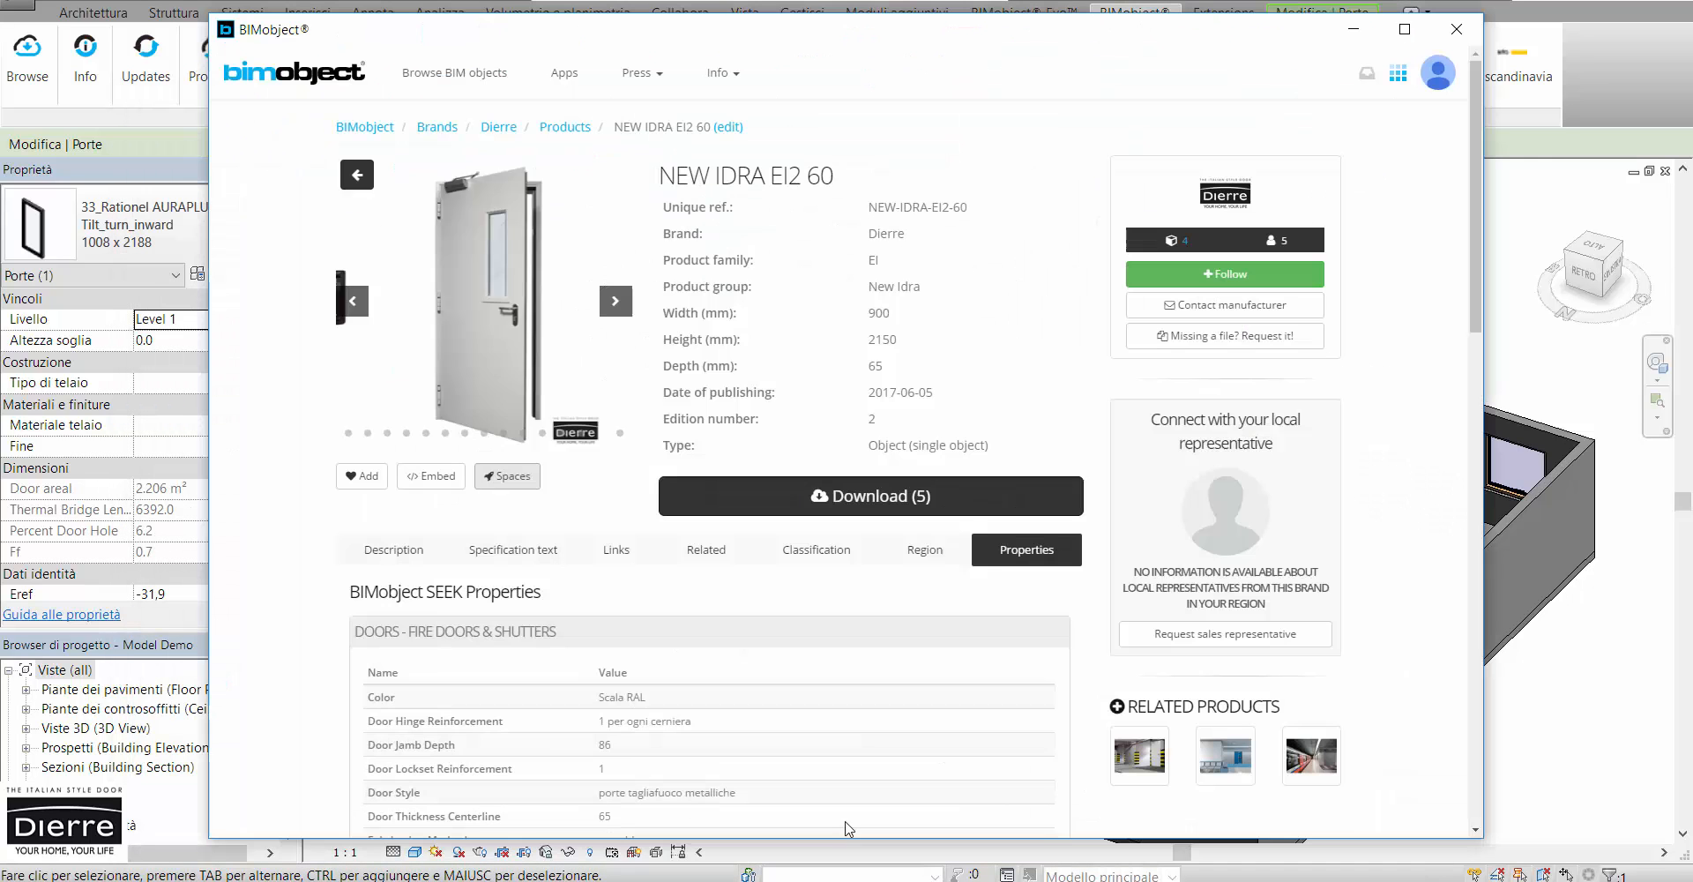
Step: Download the NEW IDRA EI2 60 fire door family into the Revit project
click(613, 300)
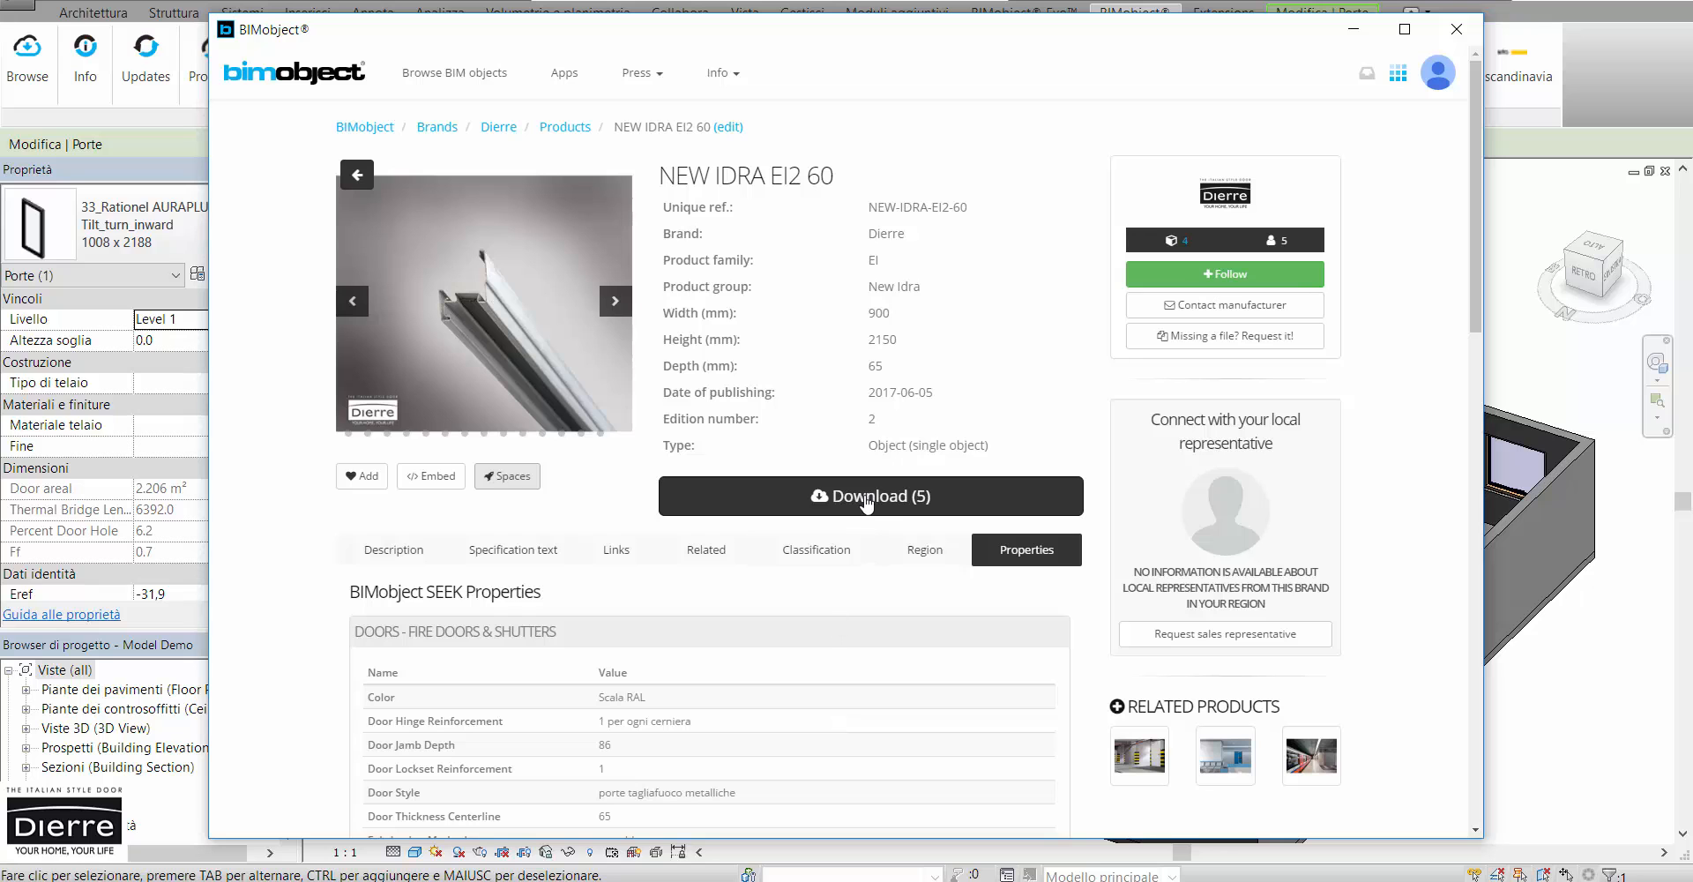
click(870, 496)
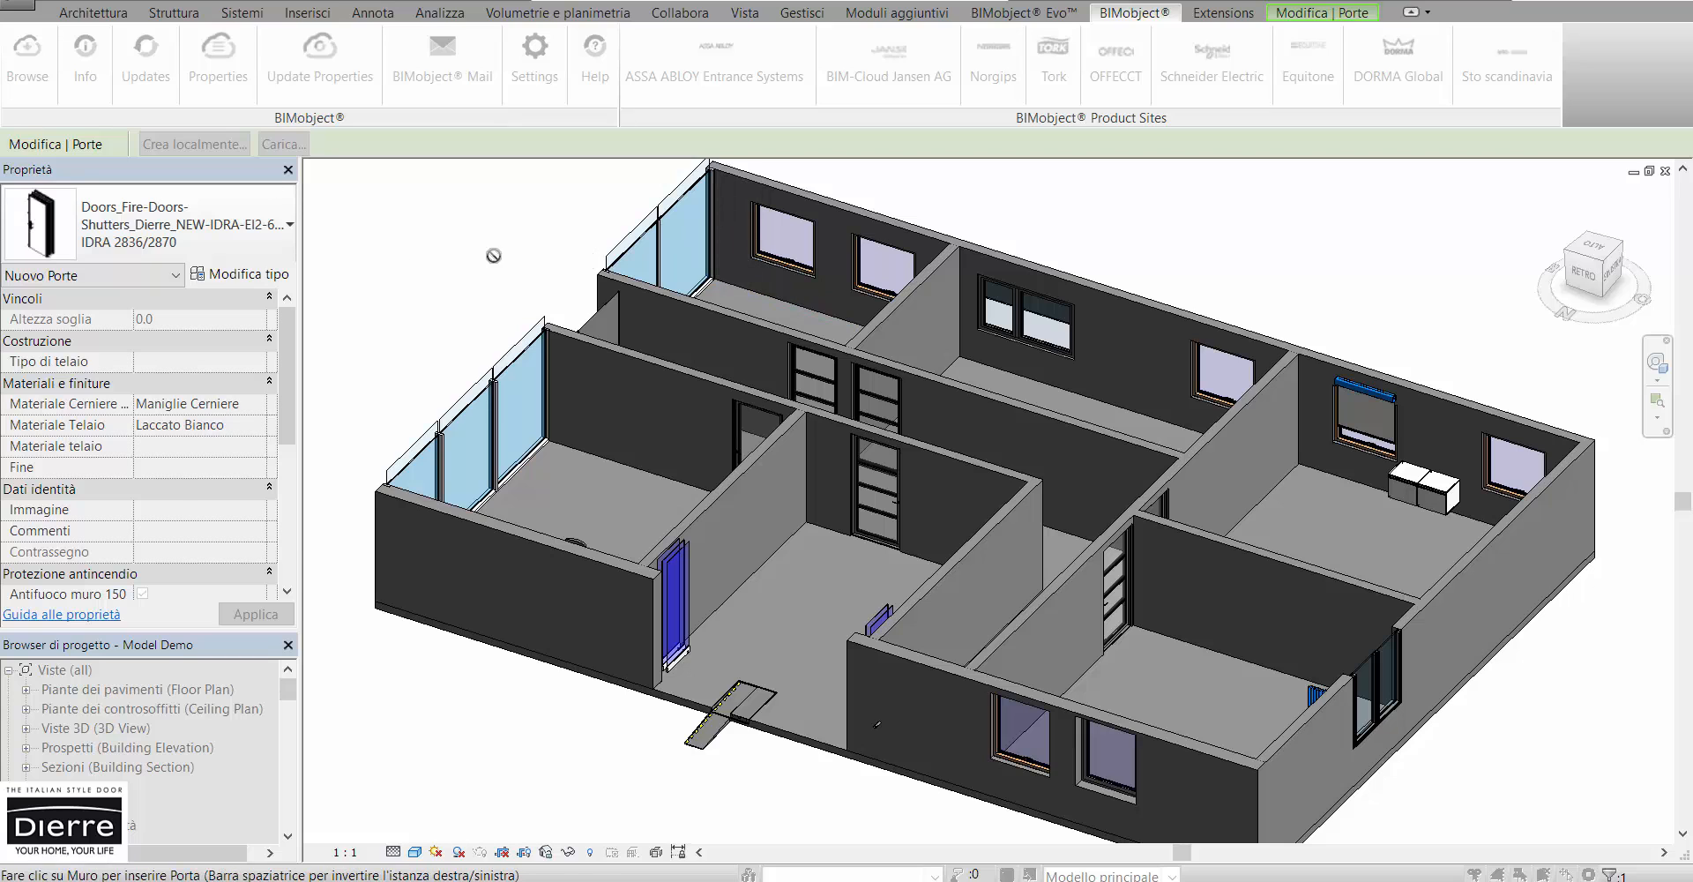
Step: Insert the fire door into the interior wall and select it to reach its type settings
click(880, 497)
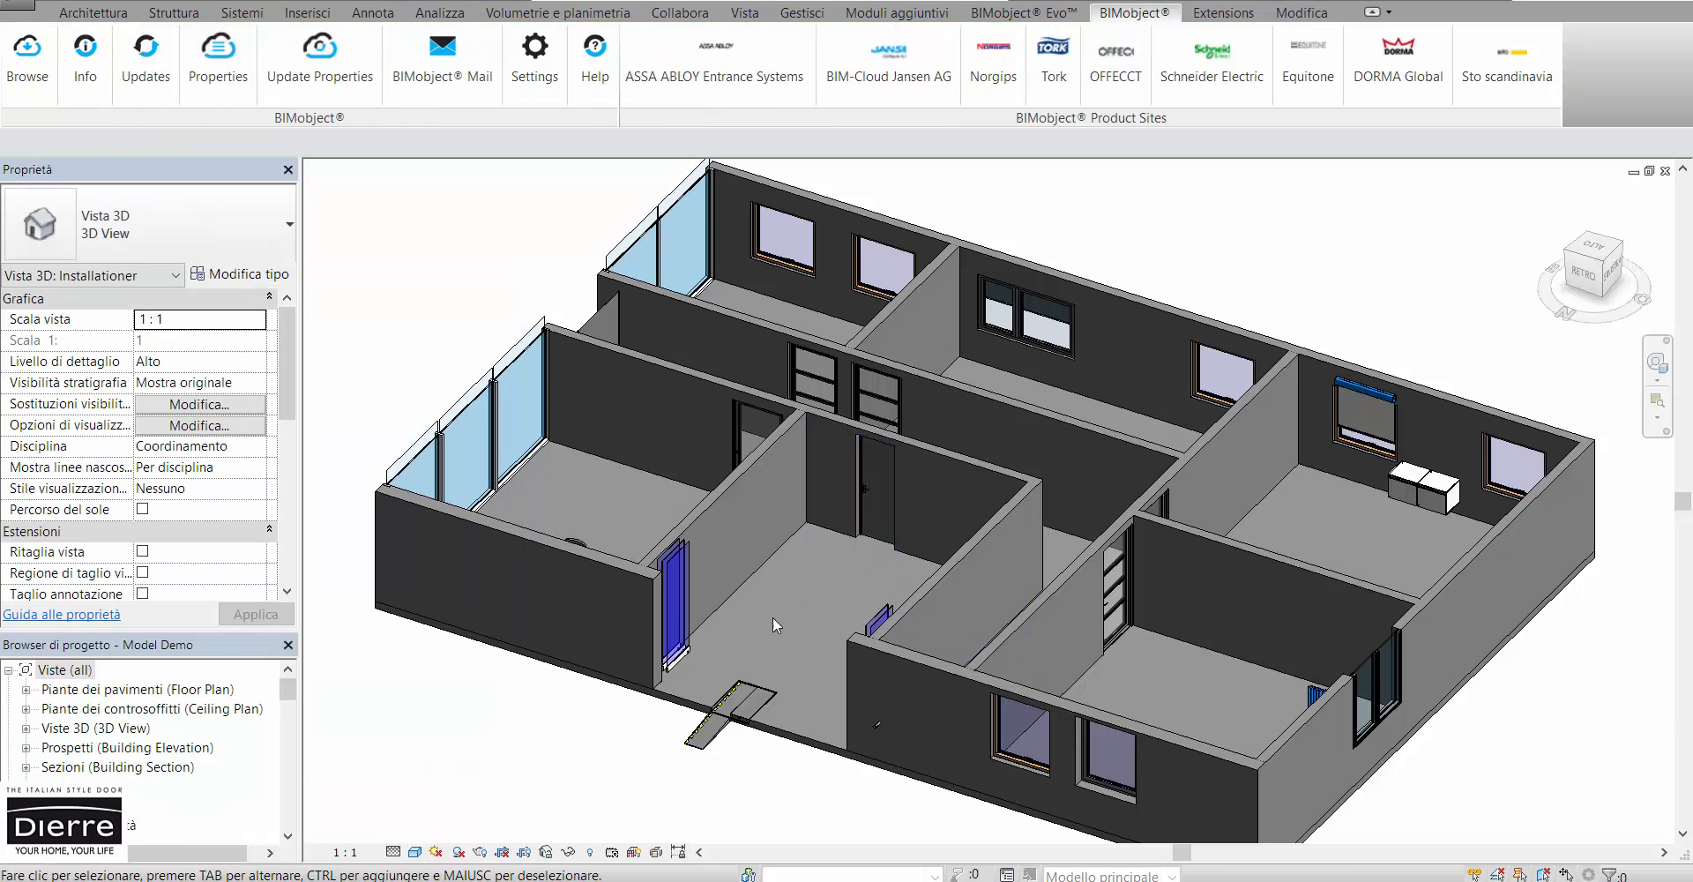
scroll(down, 3)
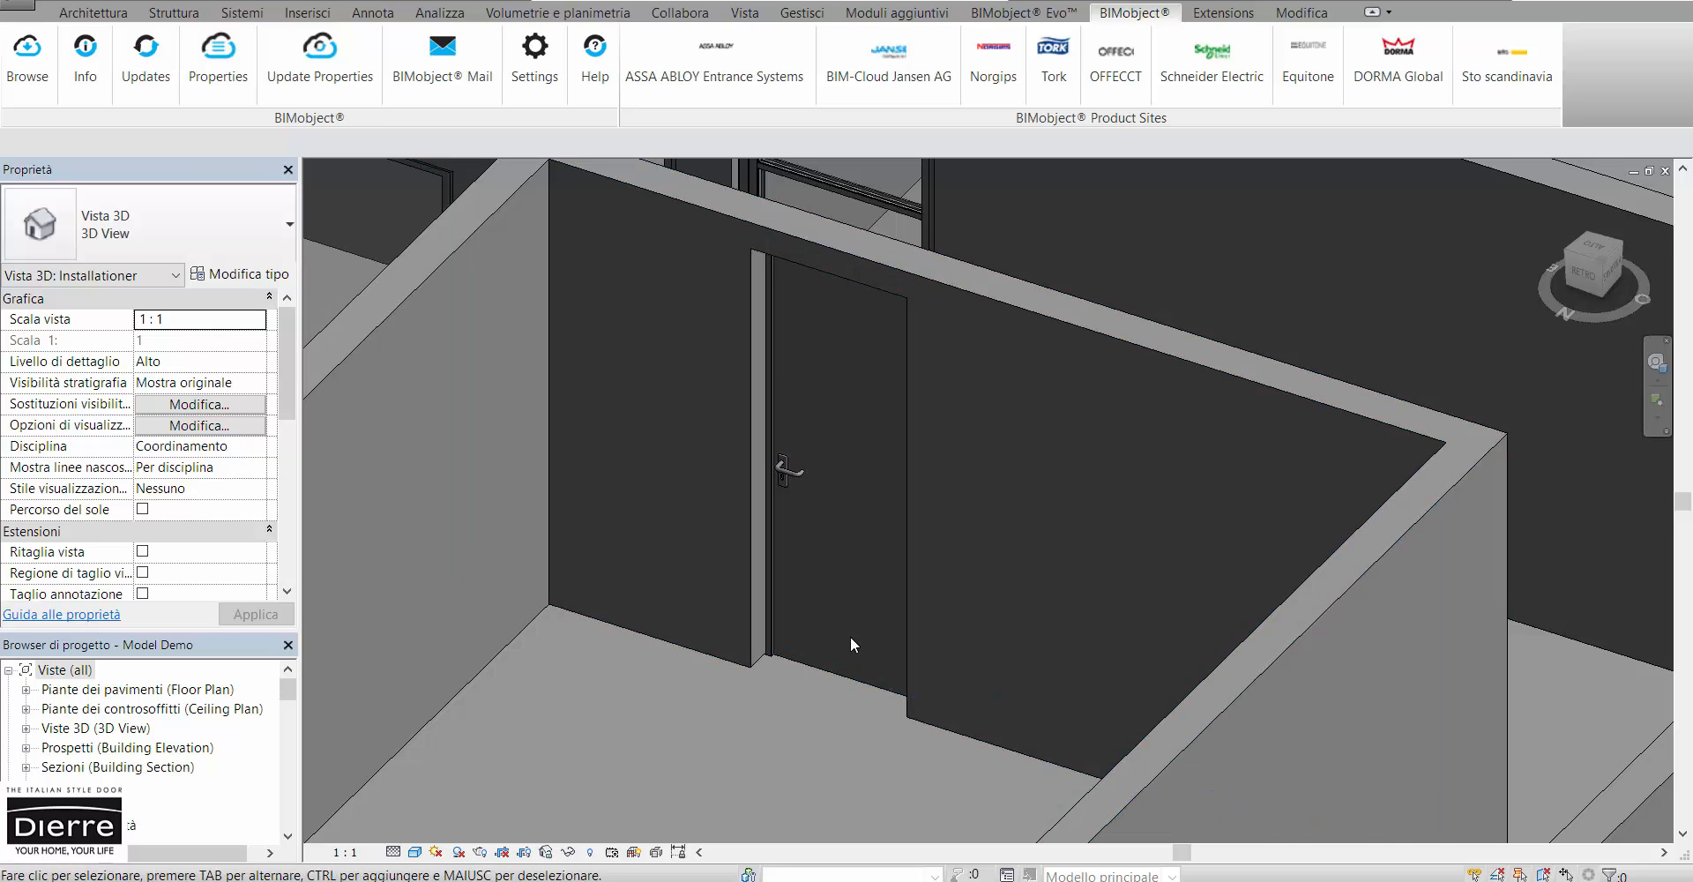
click(831, 485)
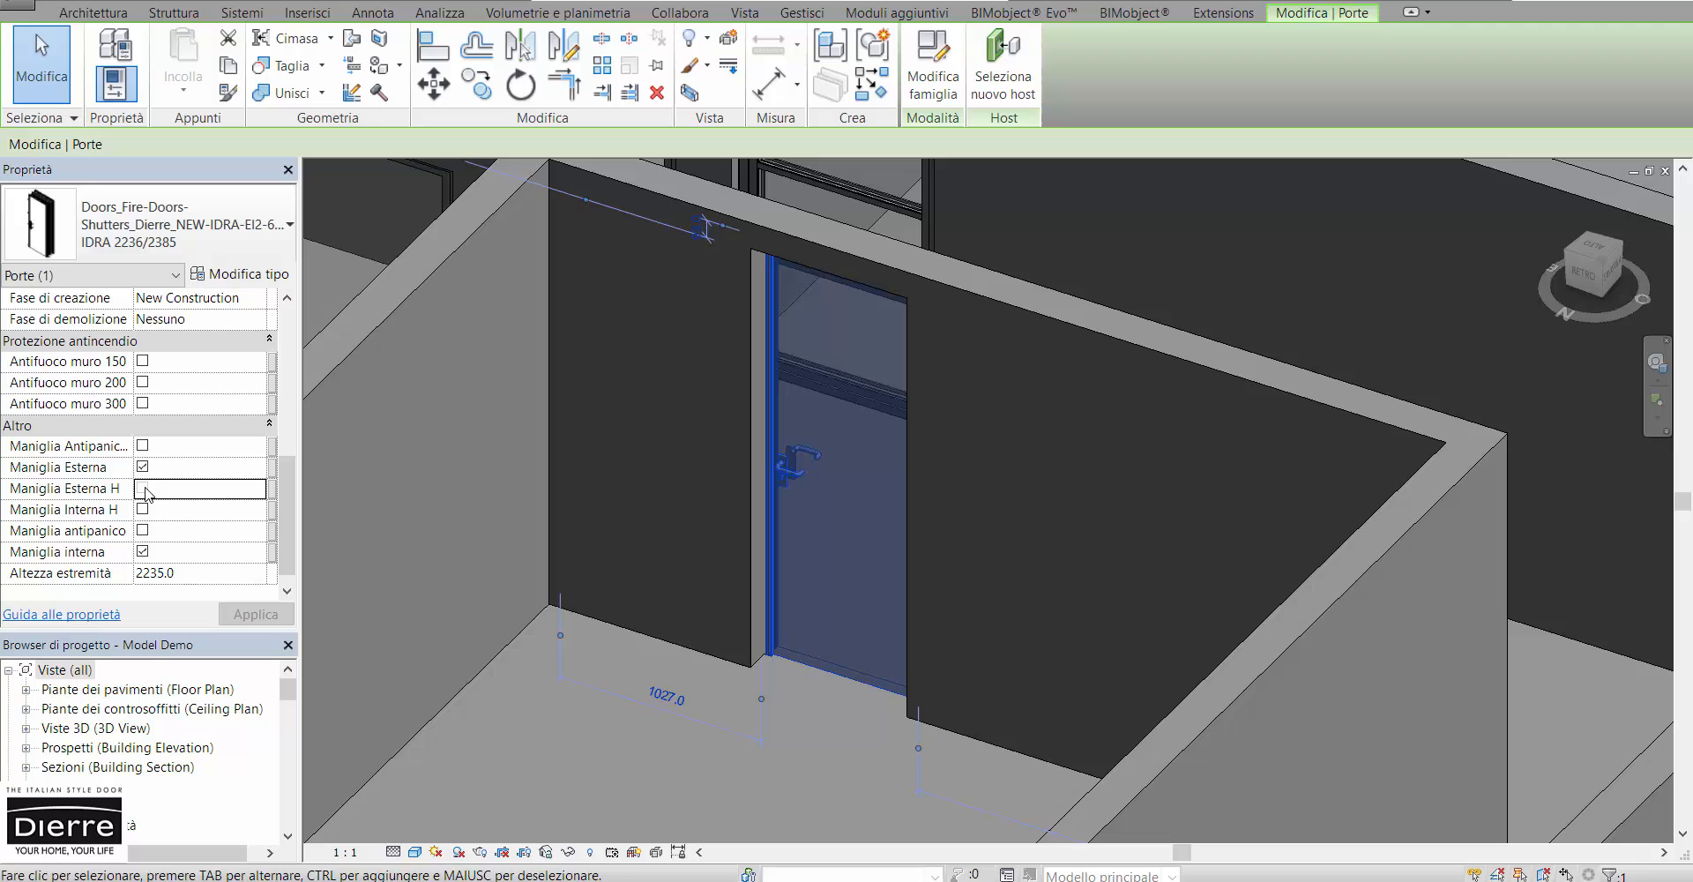
click(141, 489)
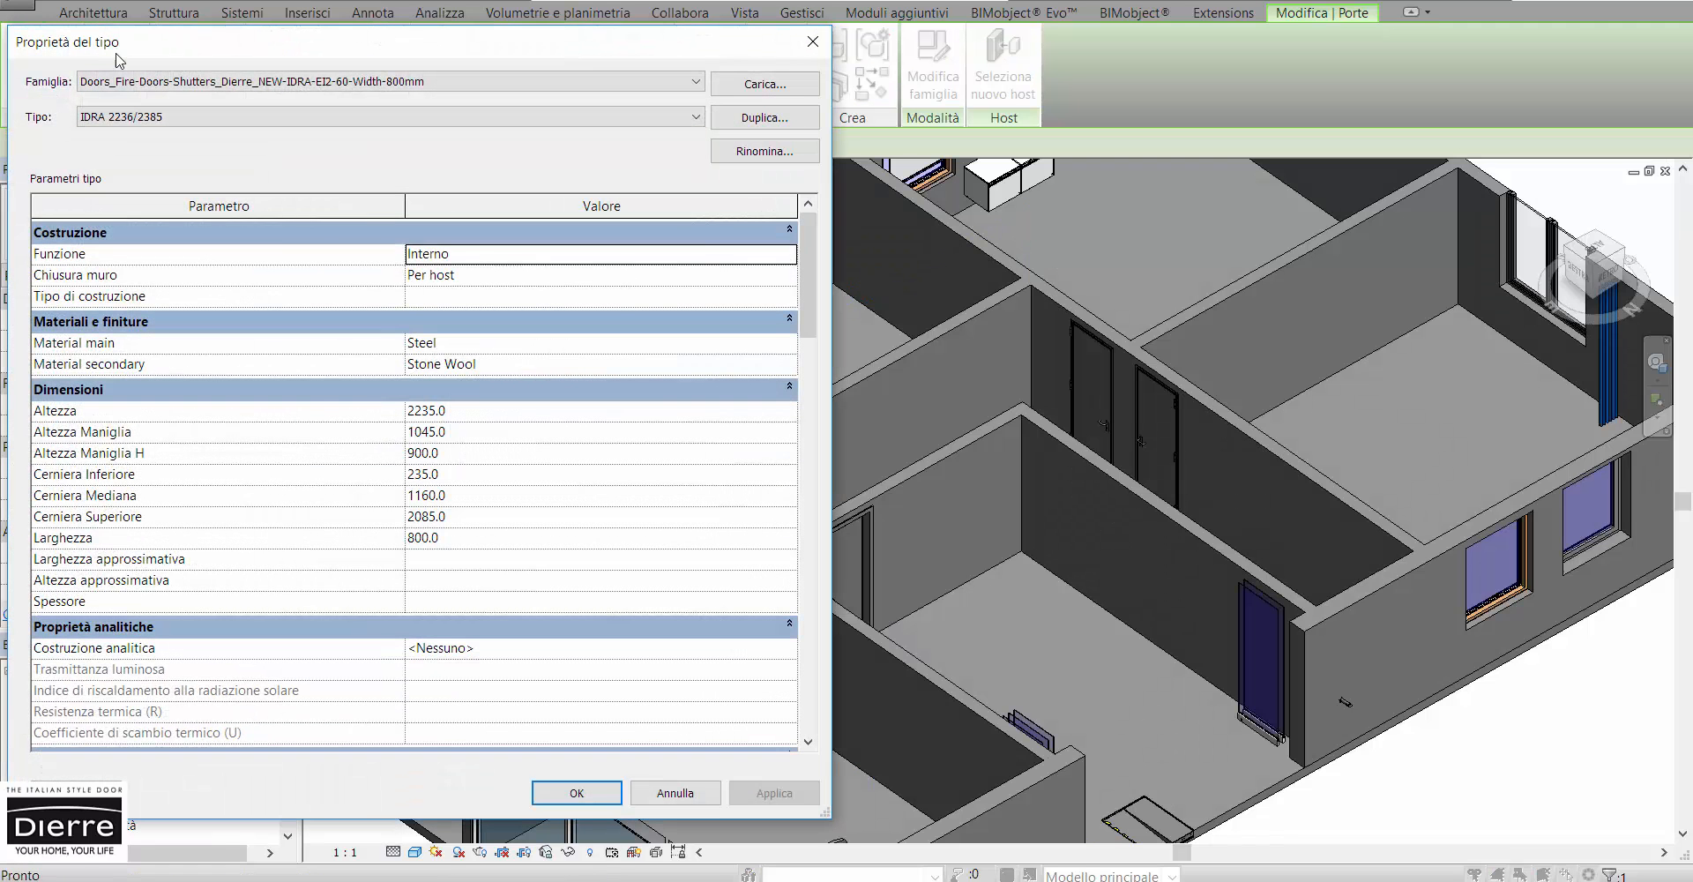
Step: Keep the IDRA 2236/2385 size, review the type parameters and start changing the secondary material
click(697, 116)
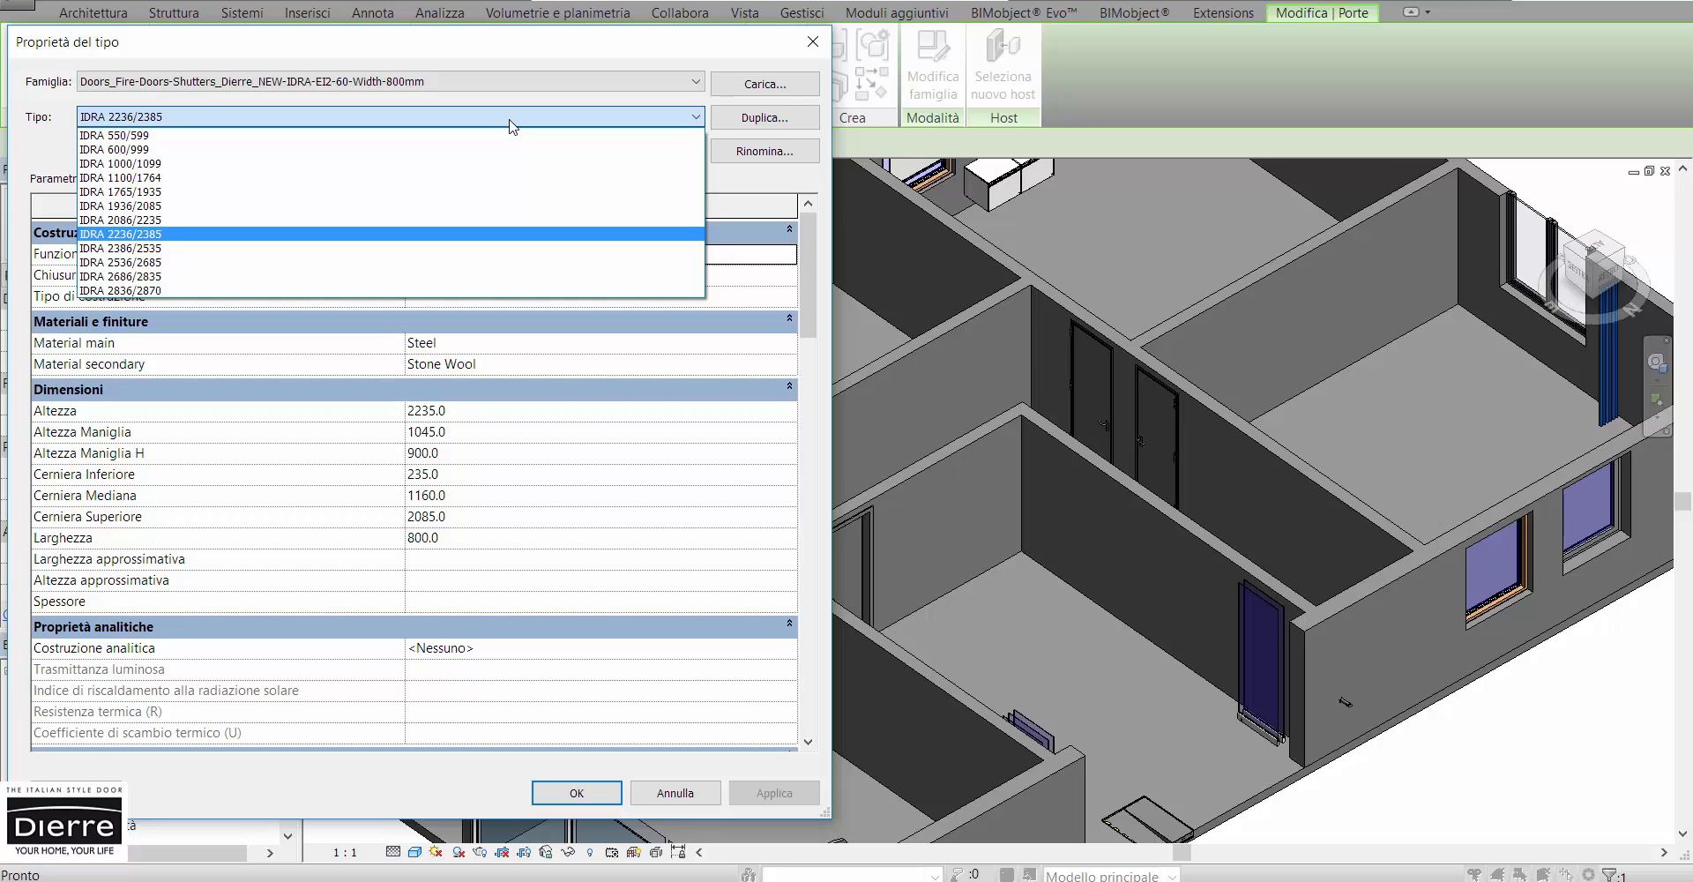
click(122, 235)
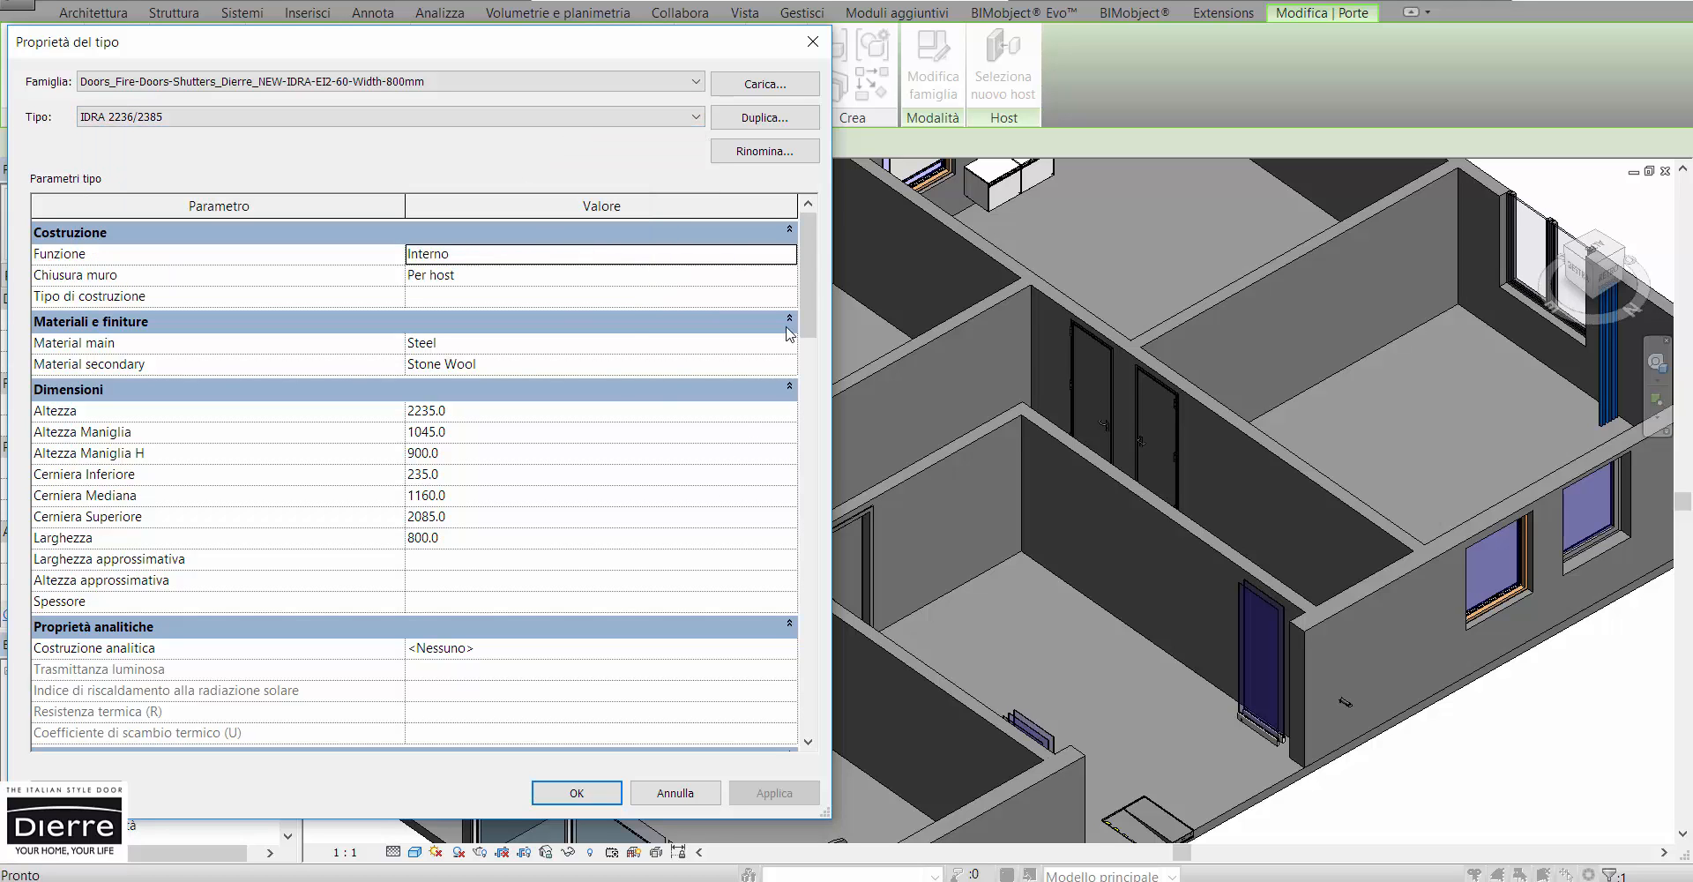
scroll(down, 3)
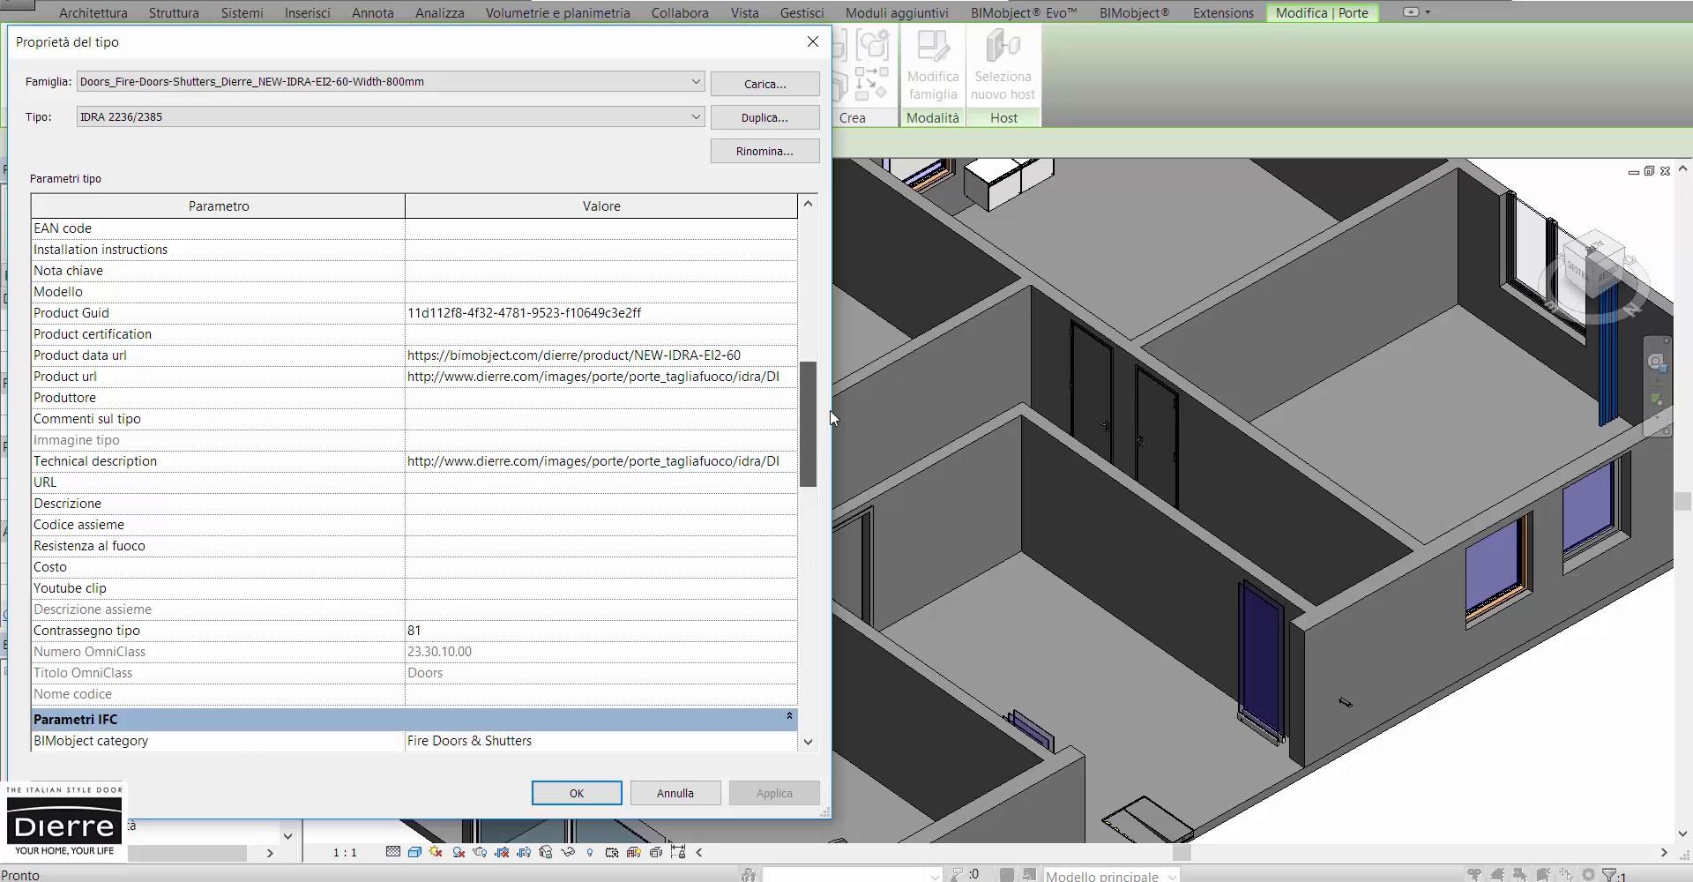
scroll(down, 3)
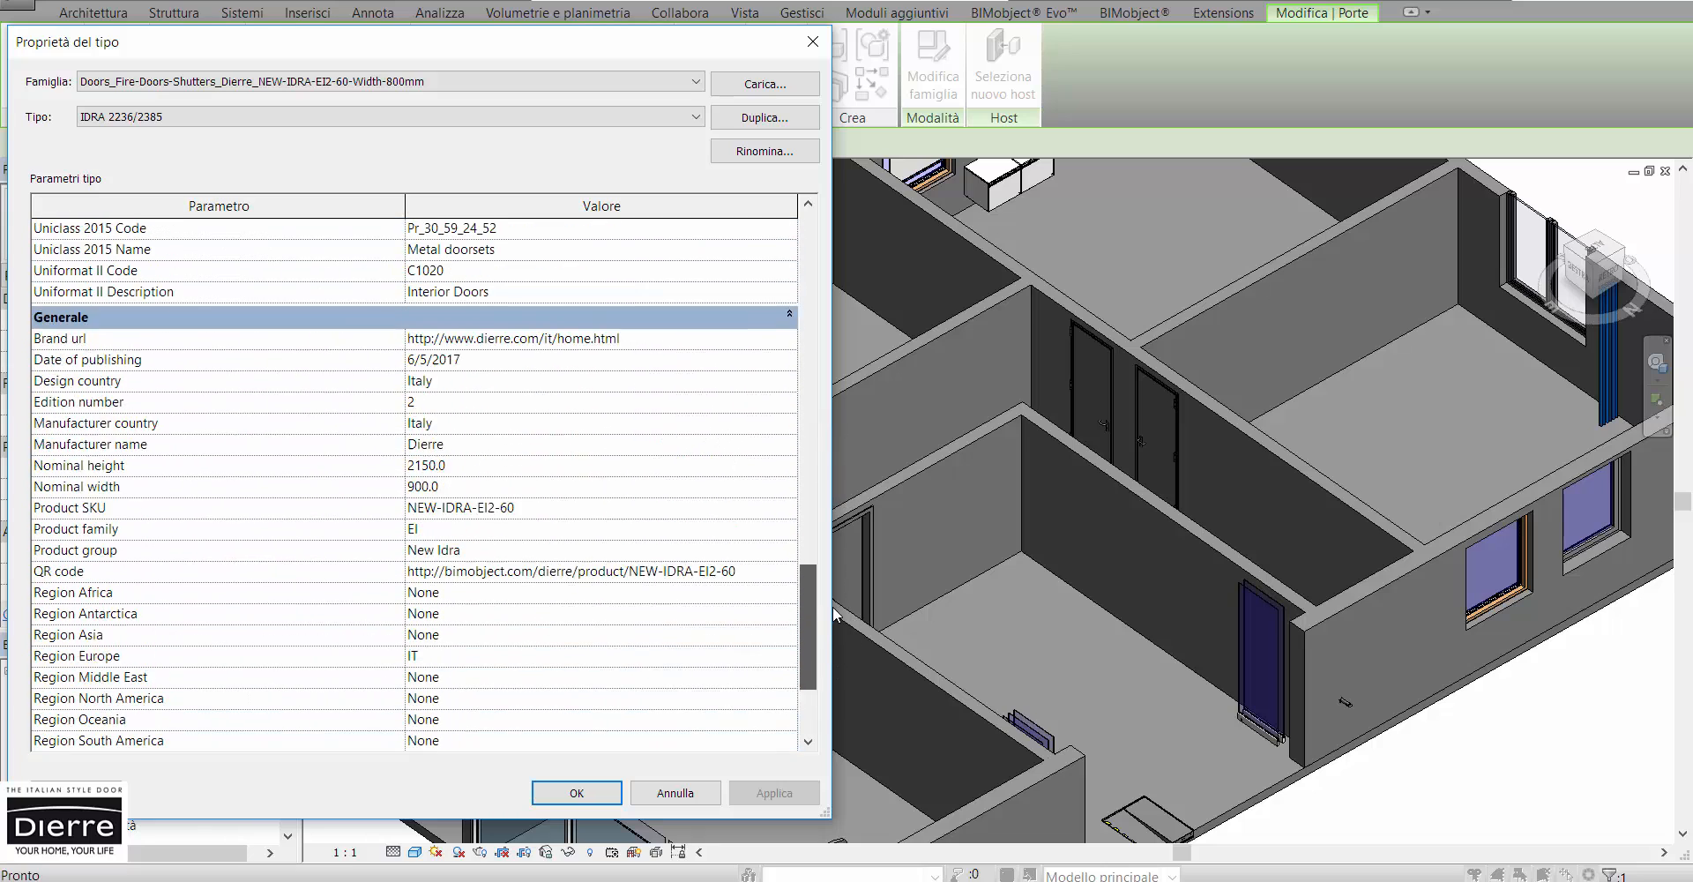
scroll(down, 3)
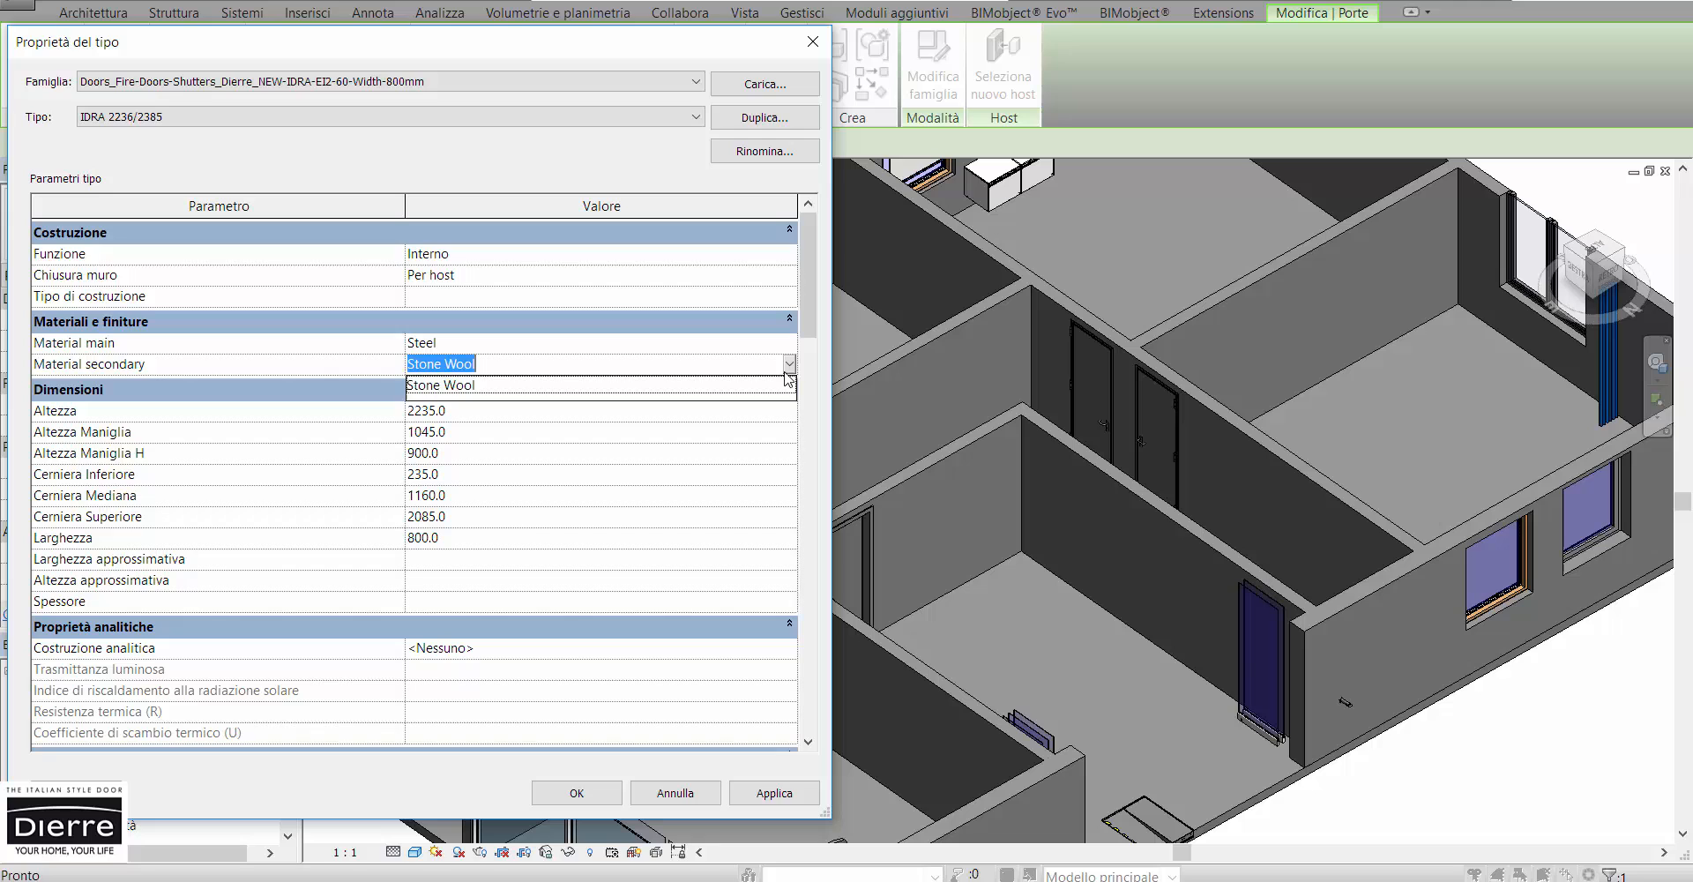
click(575, 792)
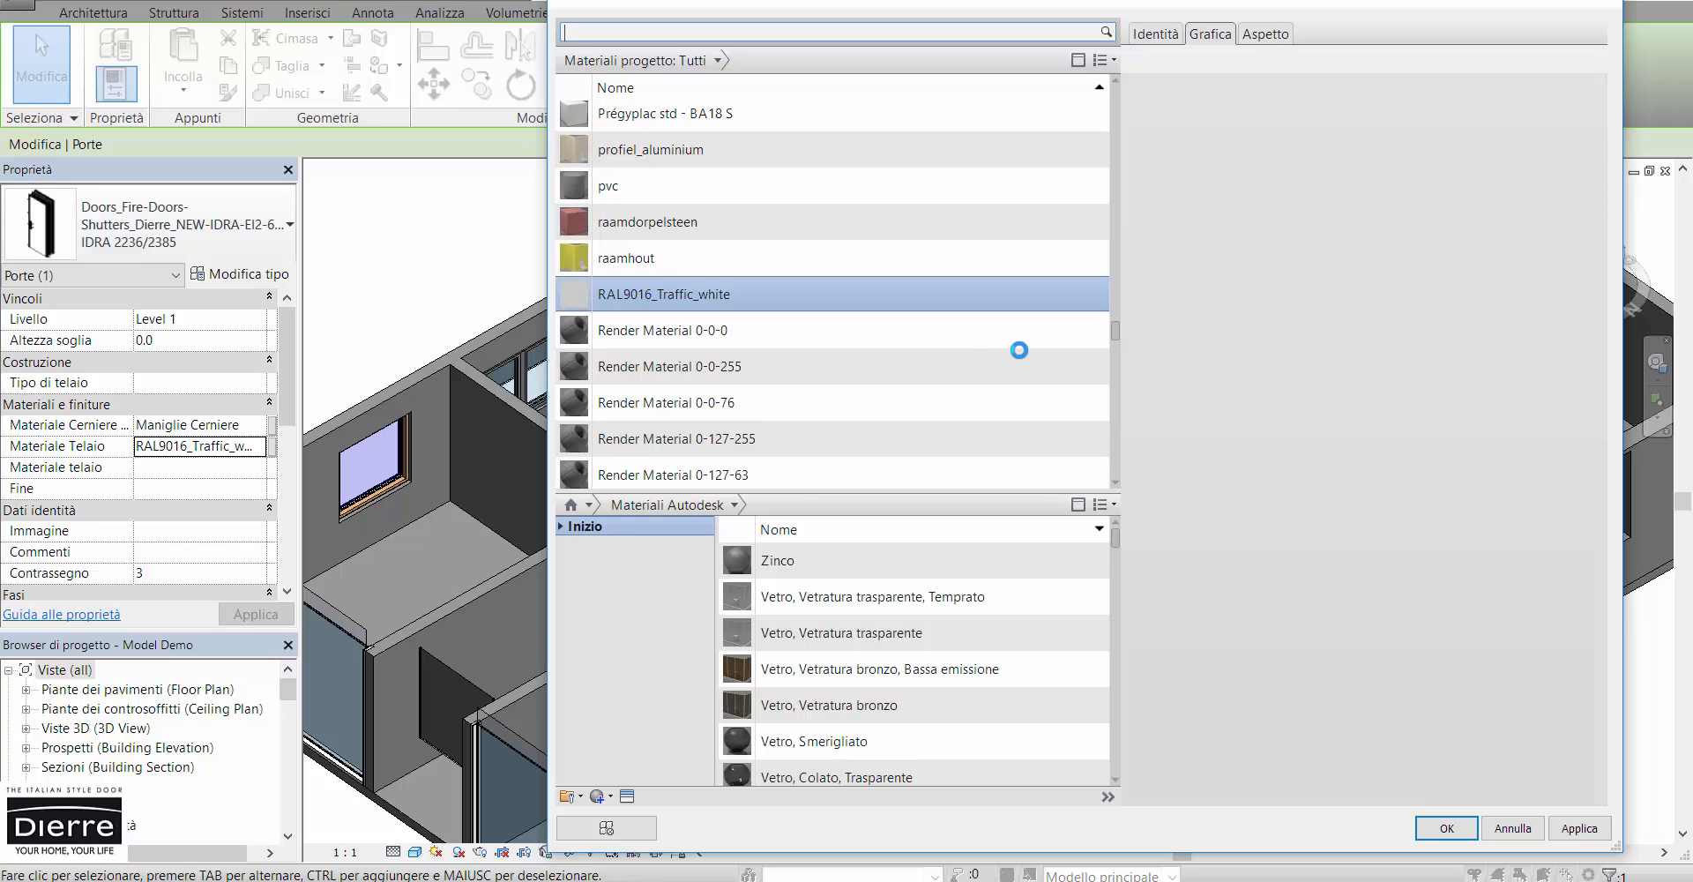
Step: Inspect Render Material 0-0-0 and browse the project materials list
click(661, 330)
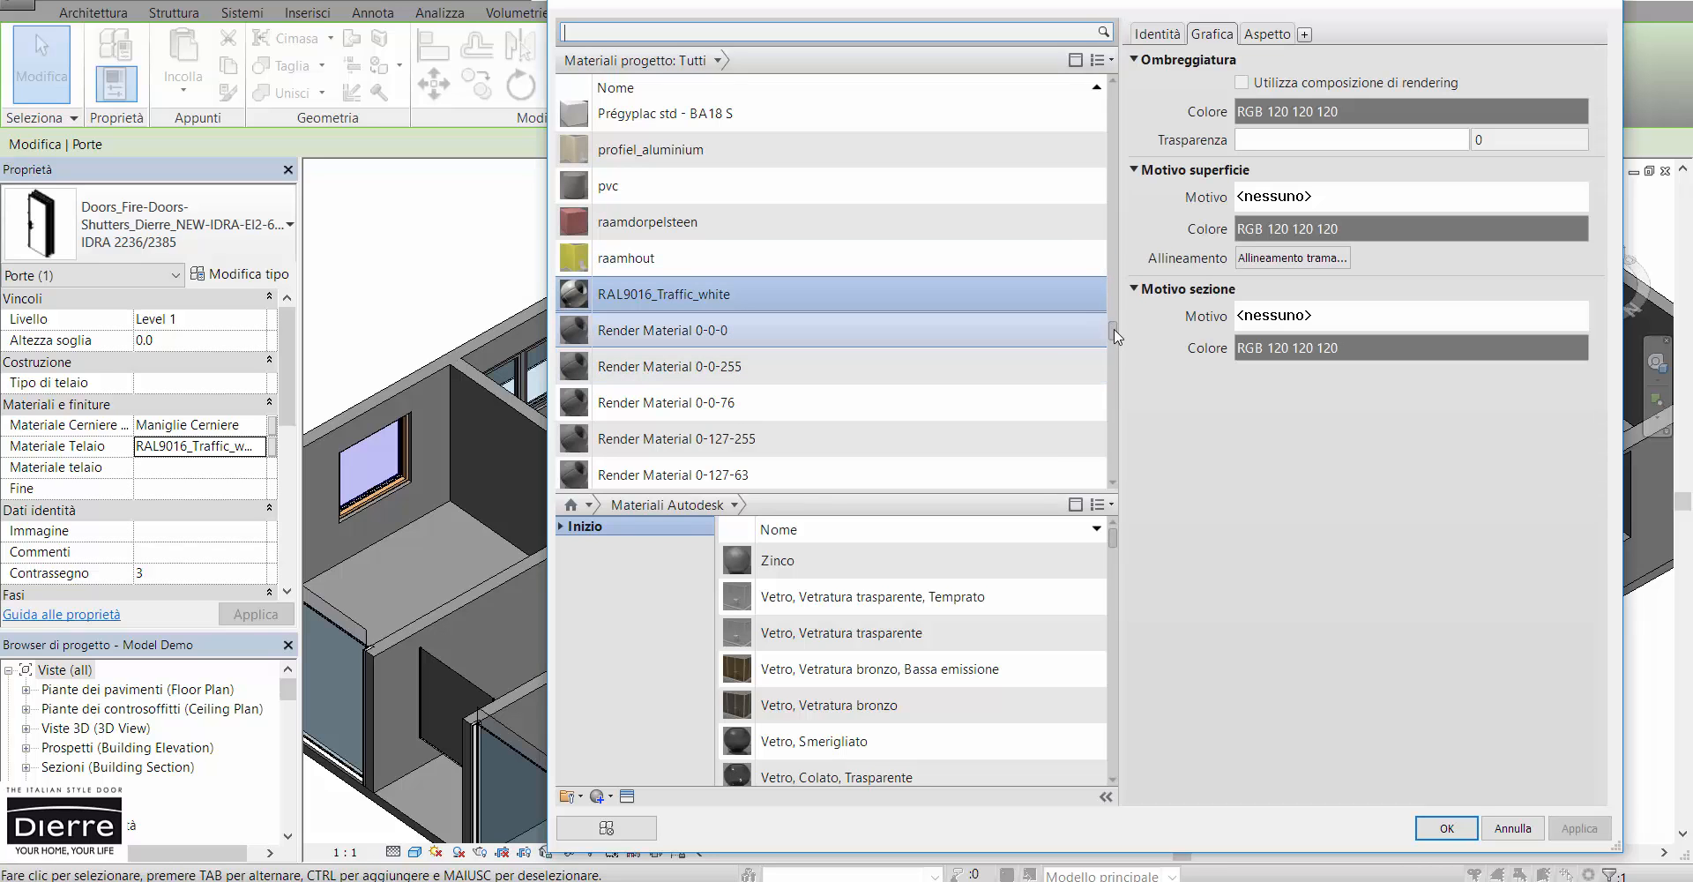
scroll(down, 3)
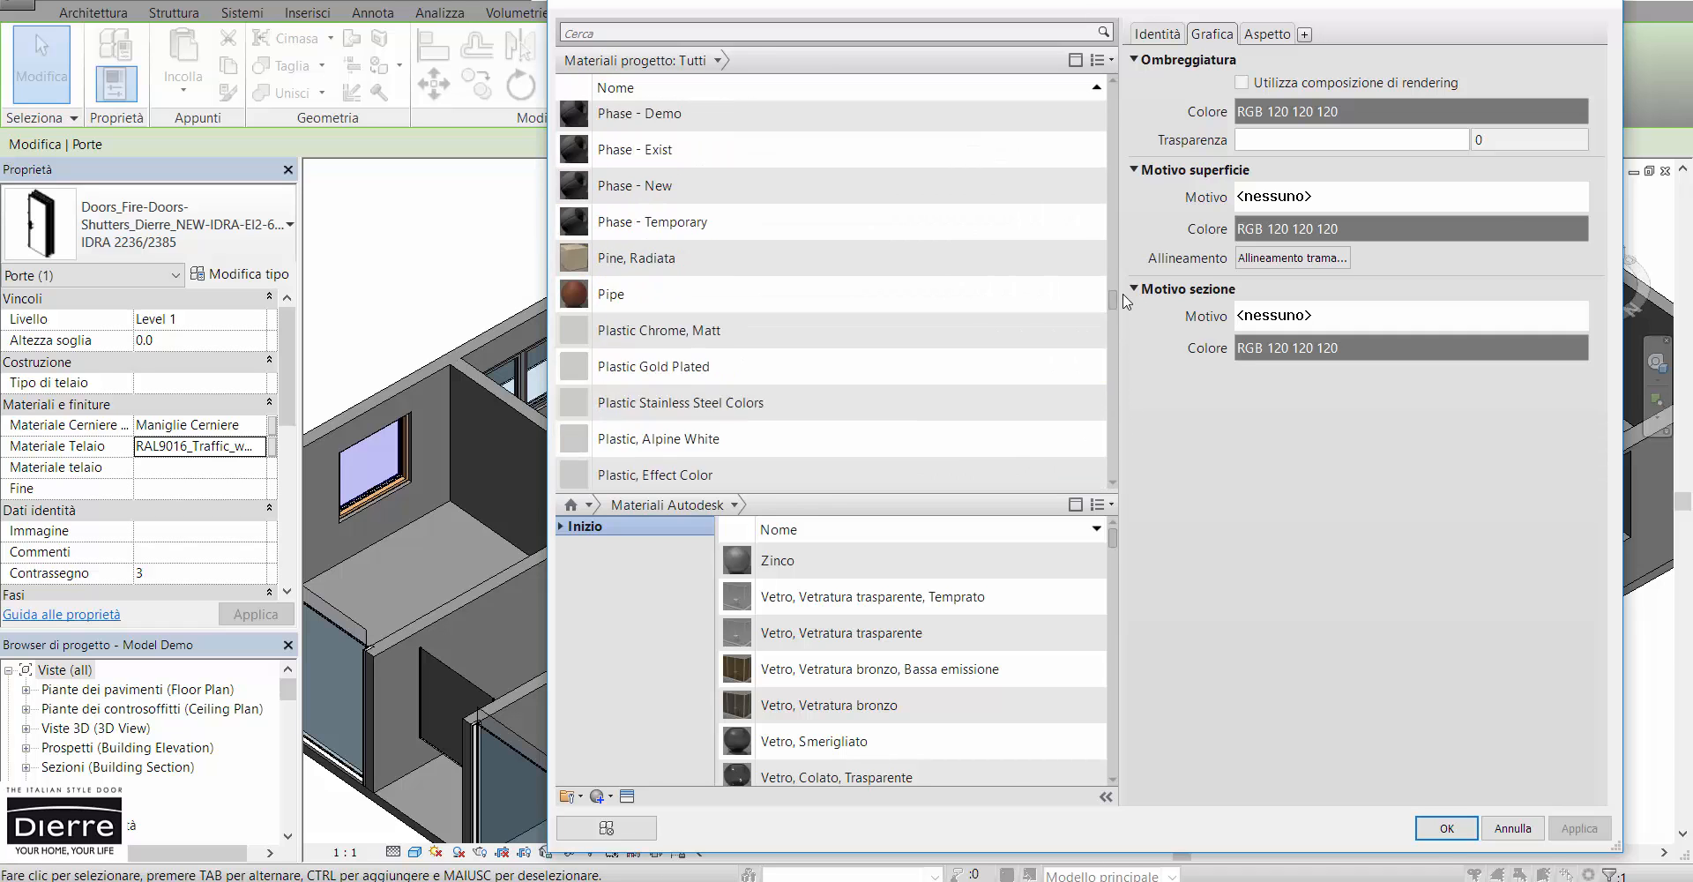
scroll(down, 3)
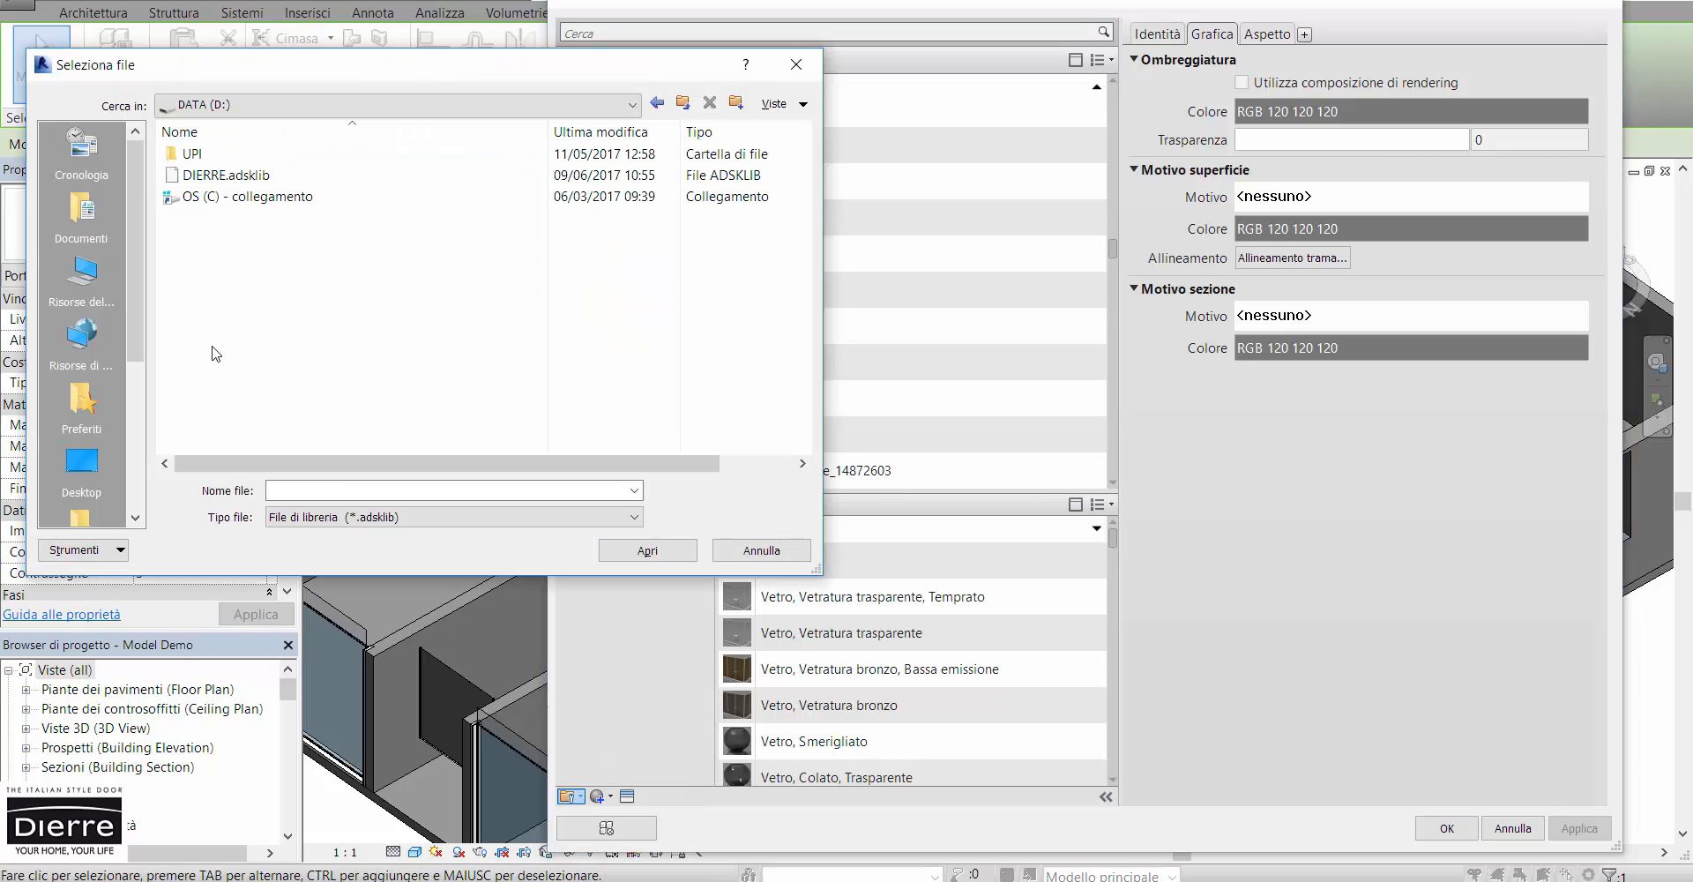
Step: Load DIERRE.adsklib and assign RAL6037 Pure green and RAL3024 Luminous red to the fire doors
click(227, 175)
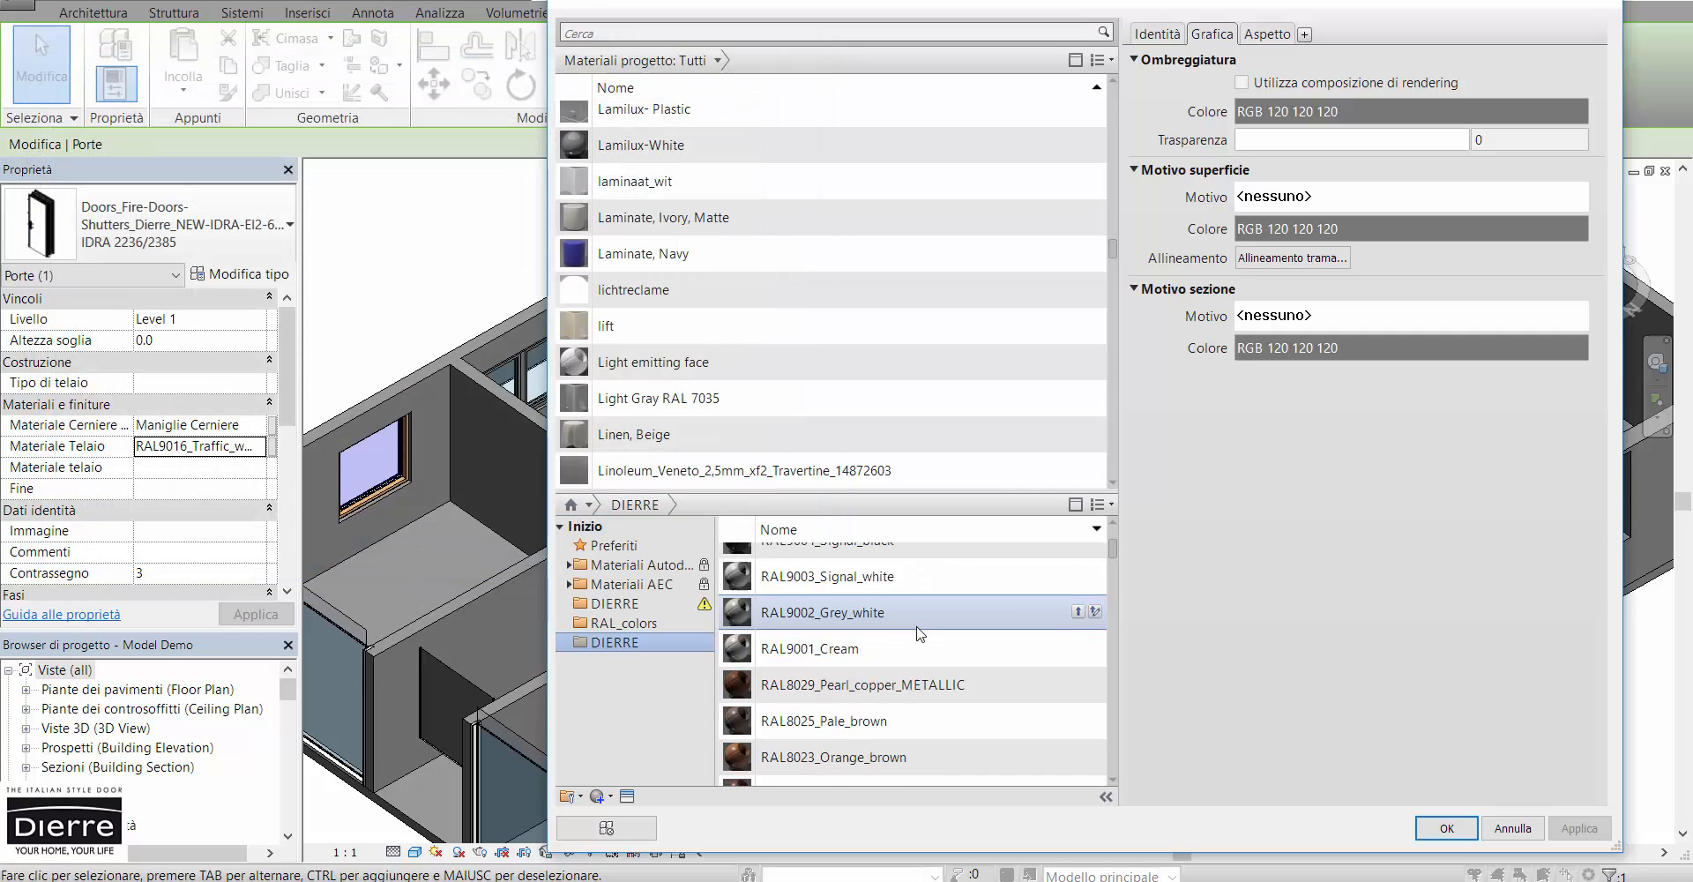
scroll(down, 3)
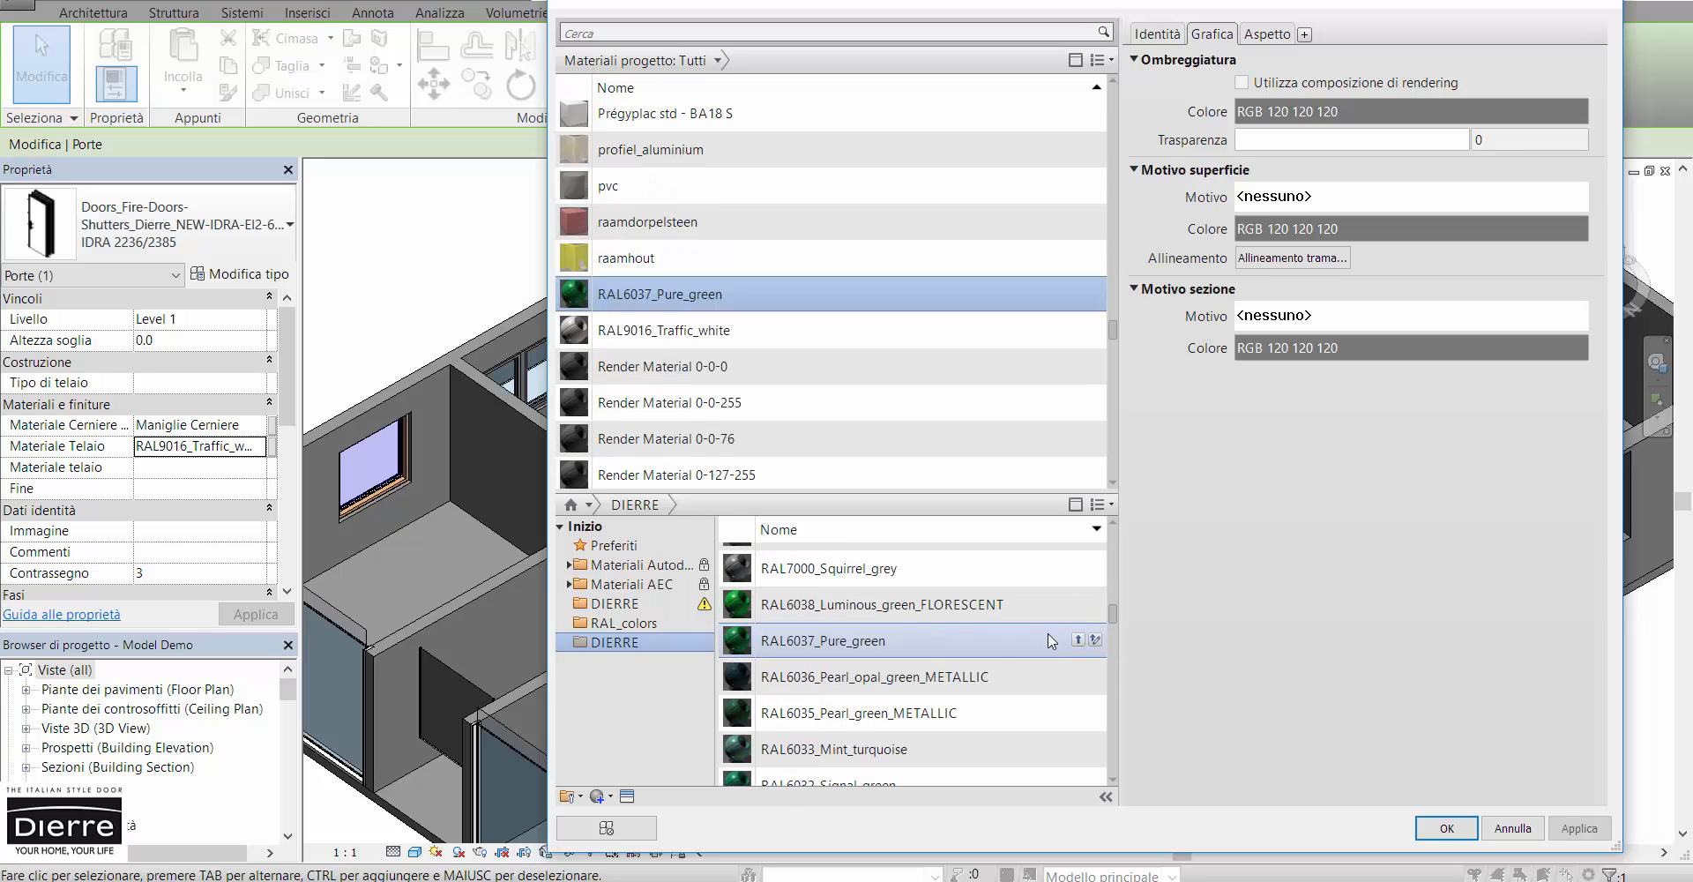
scroll(down, 3)
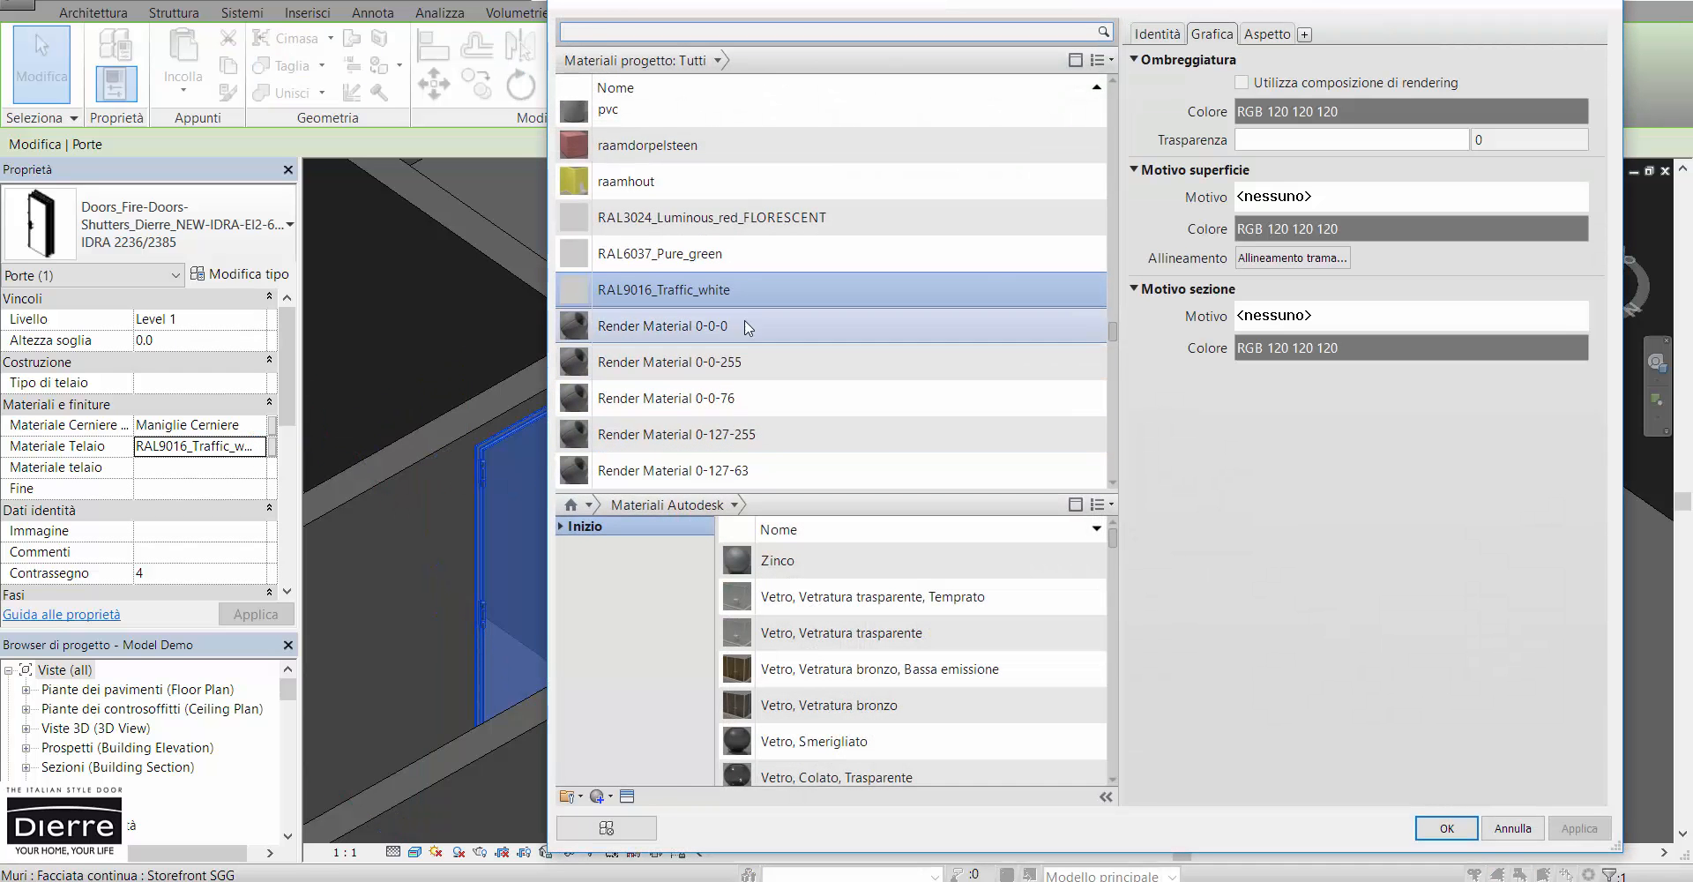
click(662, 252)
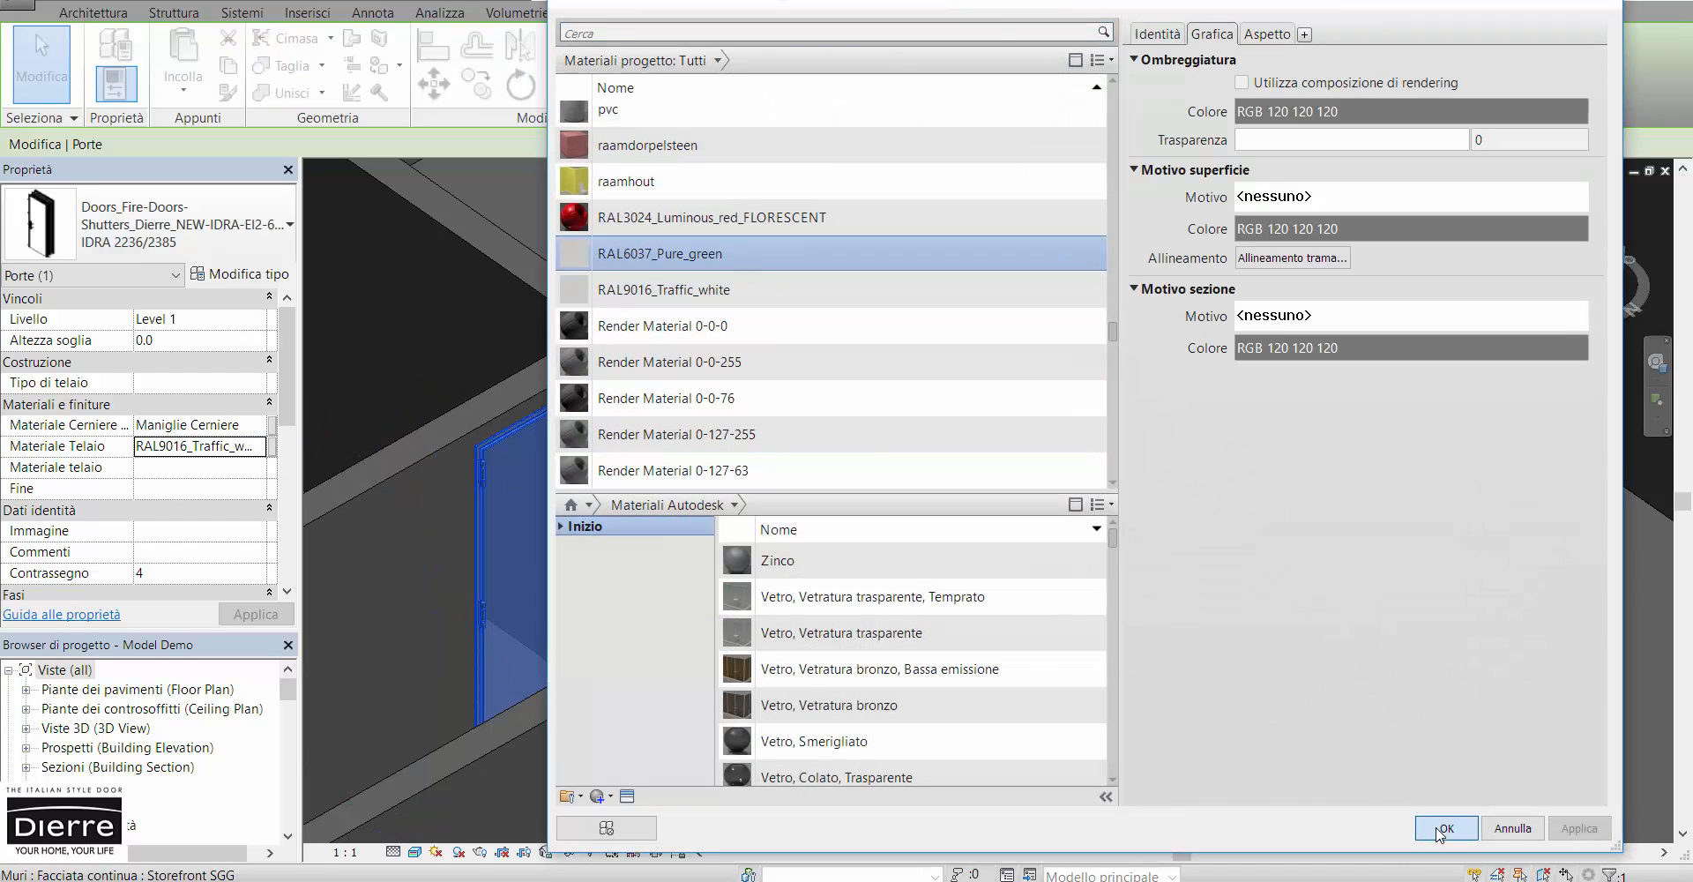
click(1444, 827)
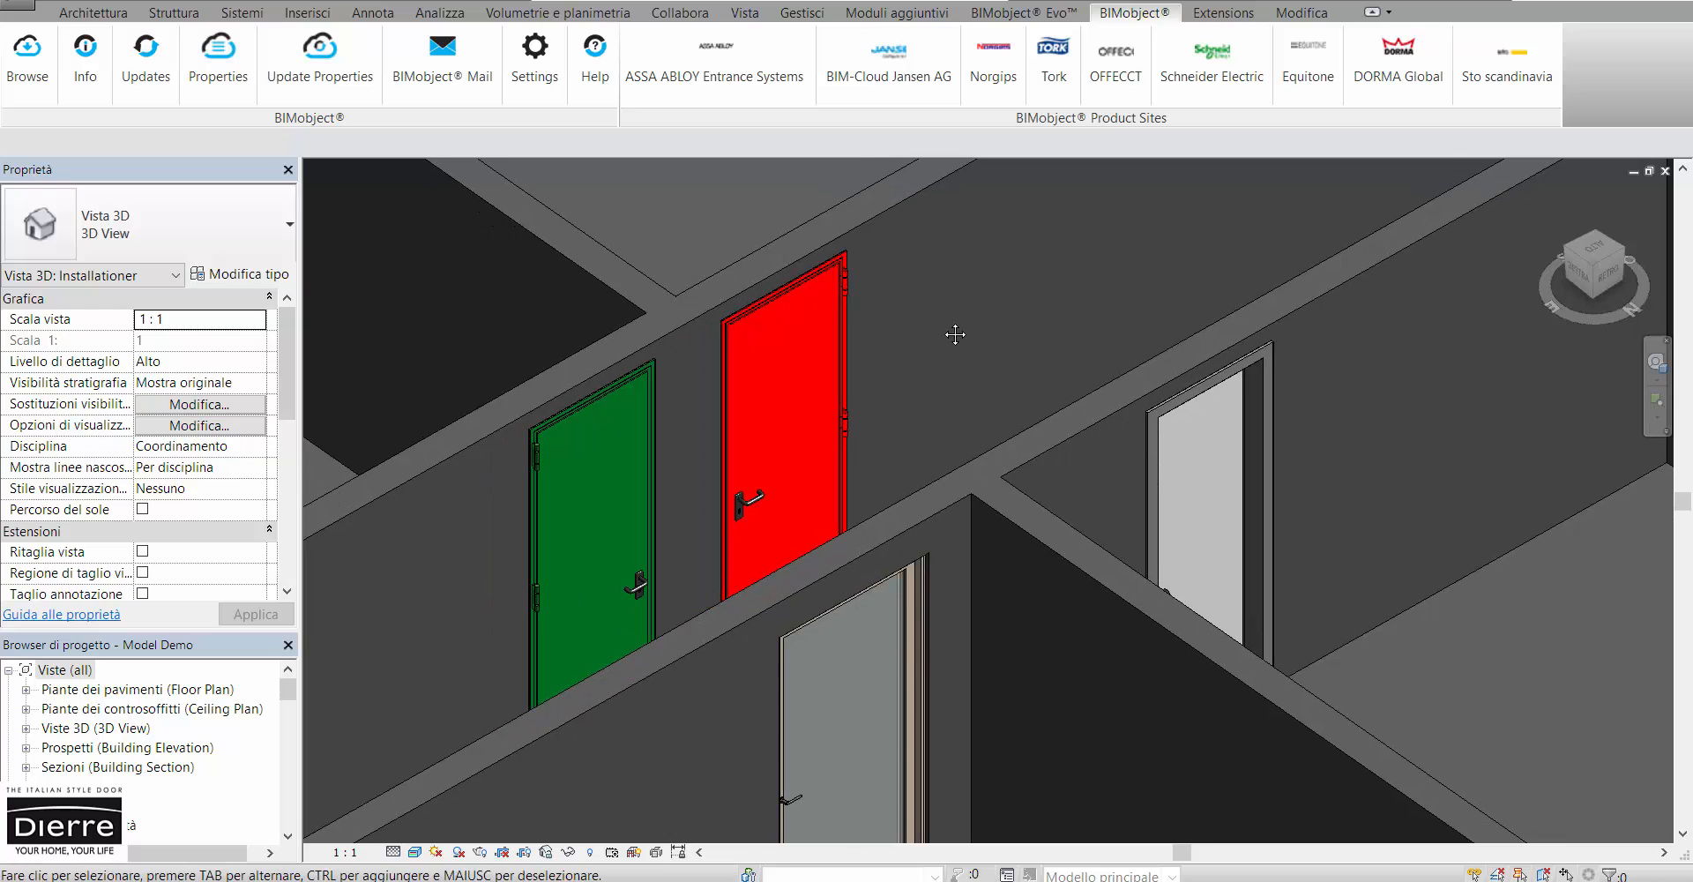